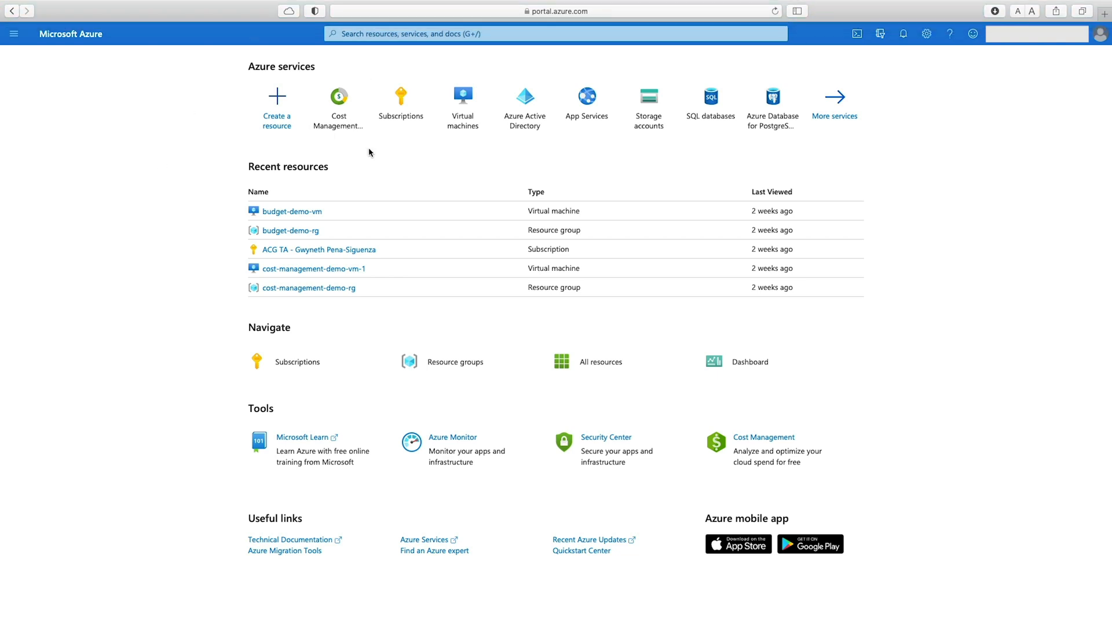
Step: Go to Cost Management for the subscription and show its Budgets list with starter-budget
{"action": "left_click", "coordinate": [338, 96]}
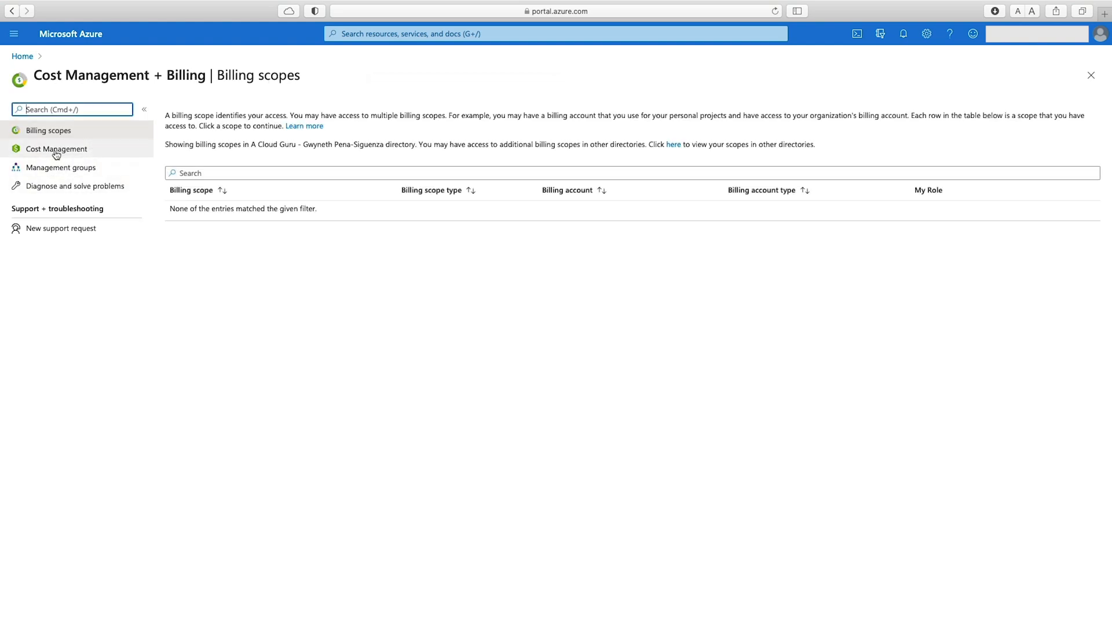
{"action": "left_click", "coordinate": [56, 150]}
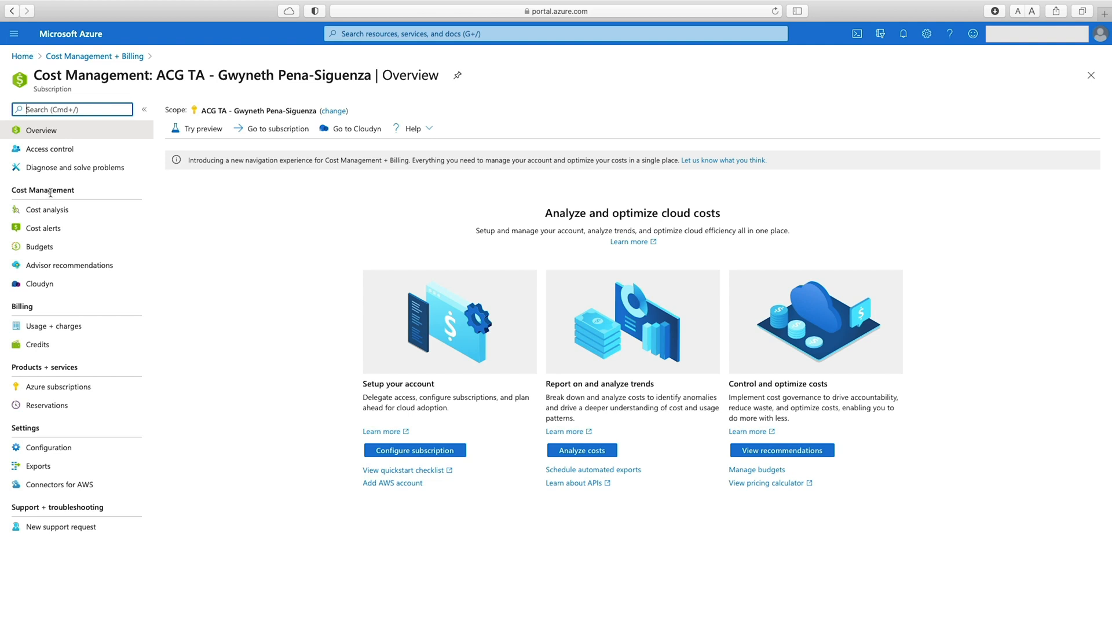
{"action": "left_click", "coordinate": [40, 246]}
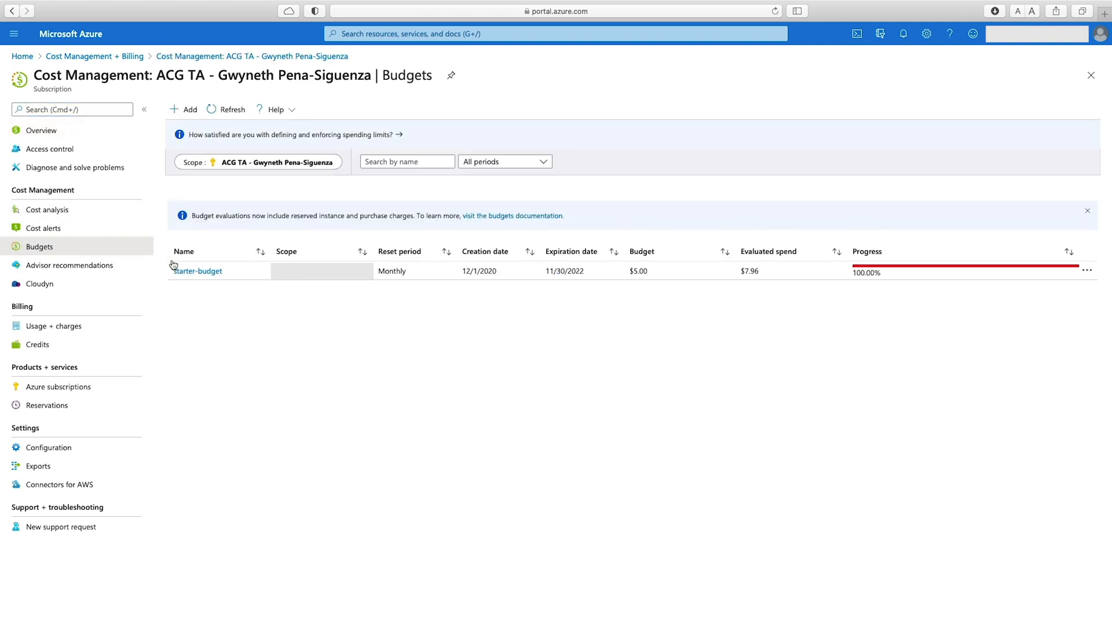
Step: Add a new monthly budget named learning-budget with a $25 amount
{"action": "left_click", "coordinate": [184, 109]}
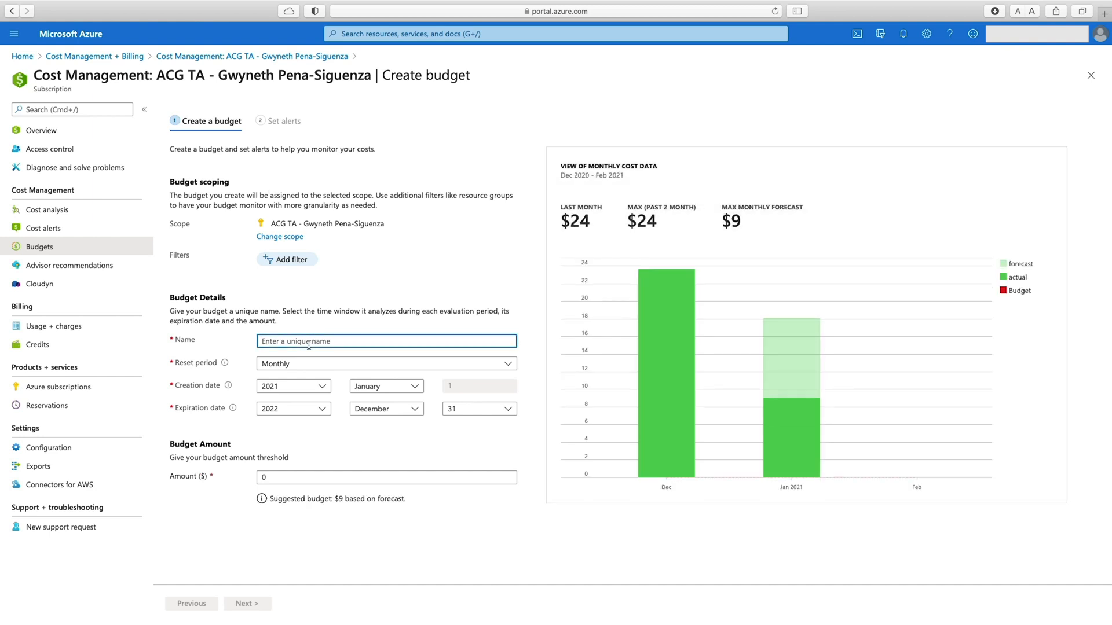
{"action": "left_click", "coordinate": [386, 340]}
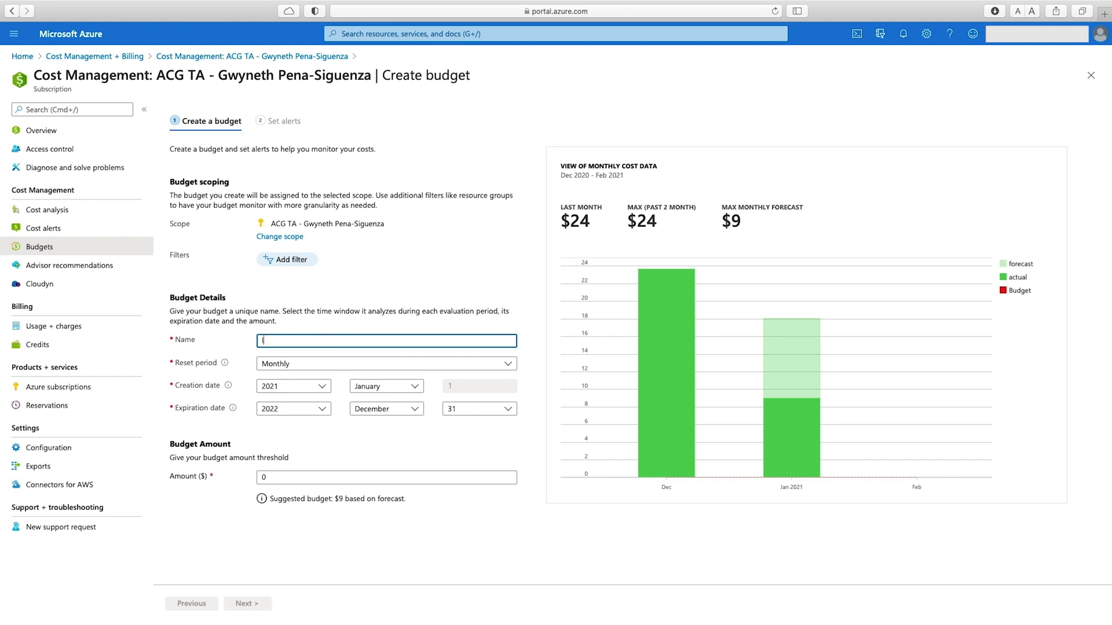
{"action": "type", "text": "learning-"}
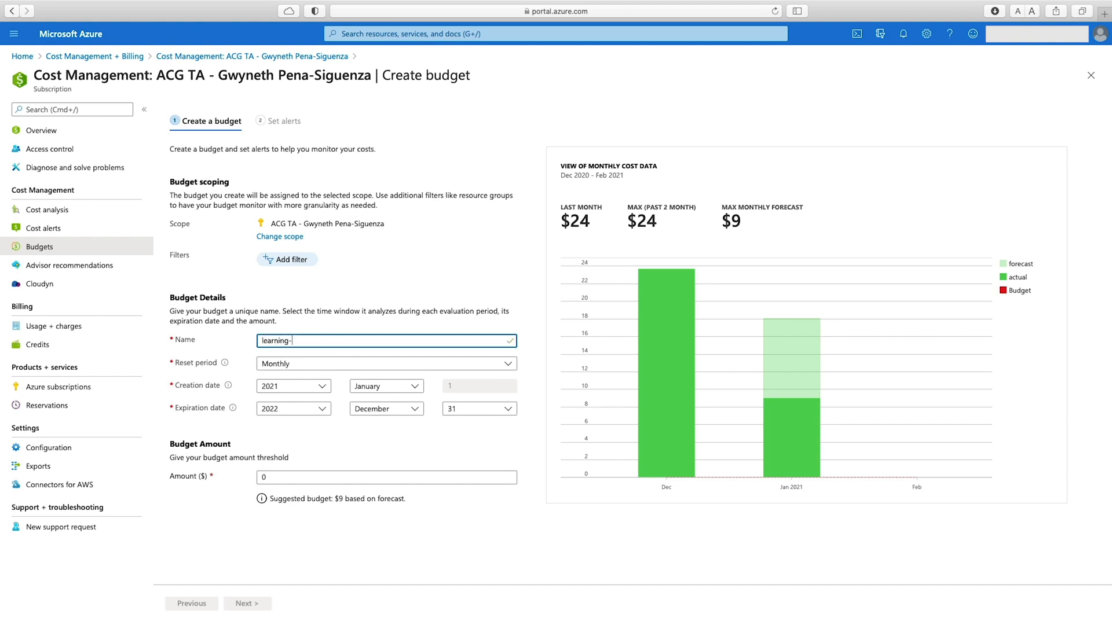
{"action": "type", "text": "budget"}
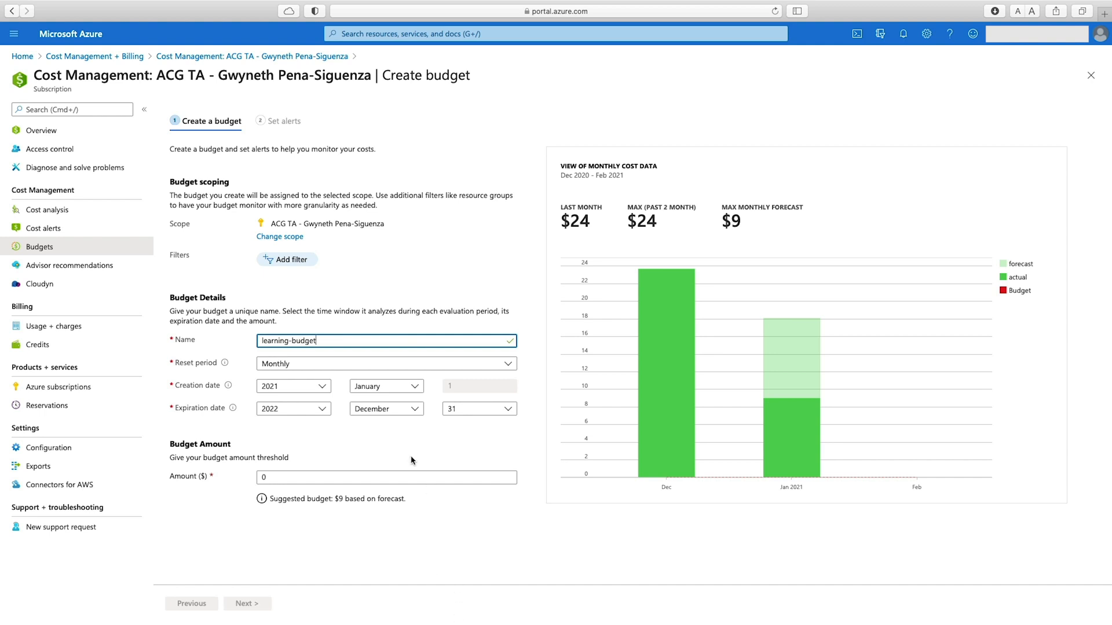
{"action": "mouse_move", "coordinate": [302, 365]}
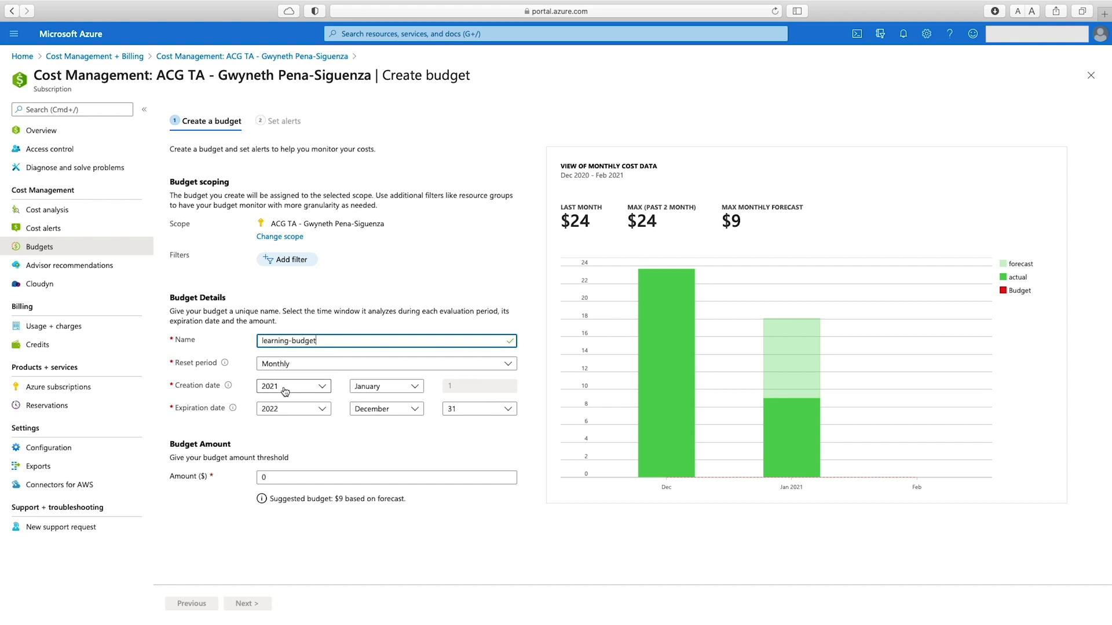
{"action": "mouse_move", "coordinate": [281, 419]}
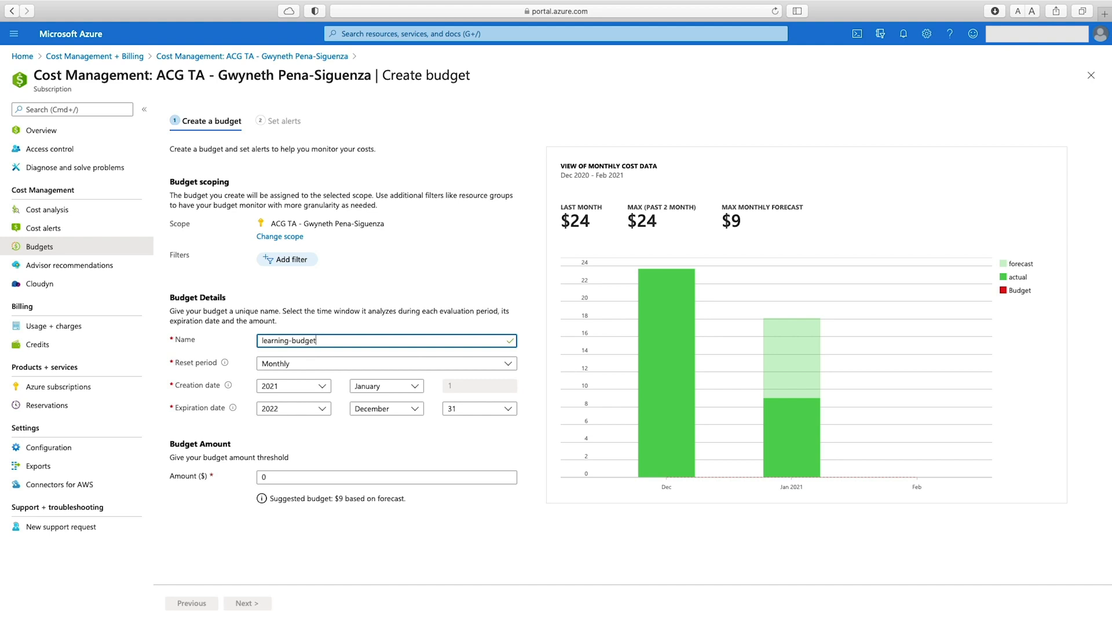
{"action": "mouse_move", "coordinate": [339, 470]}
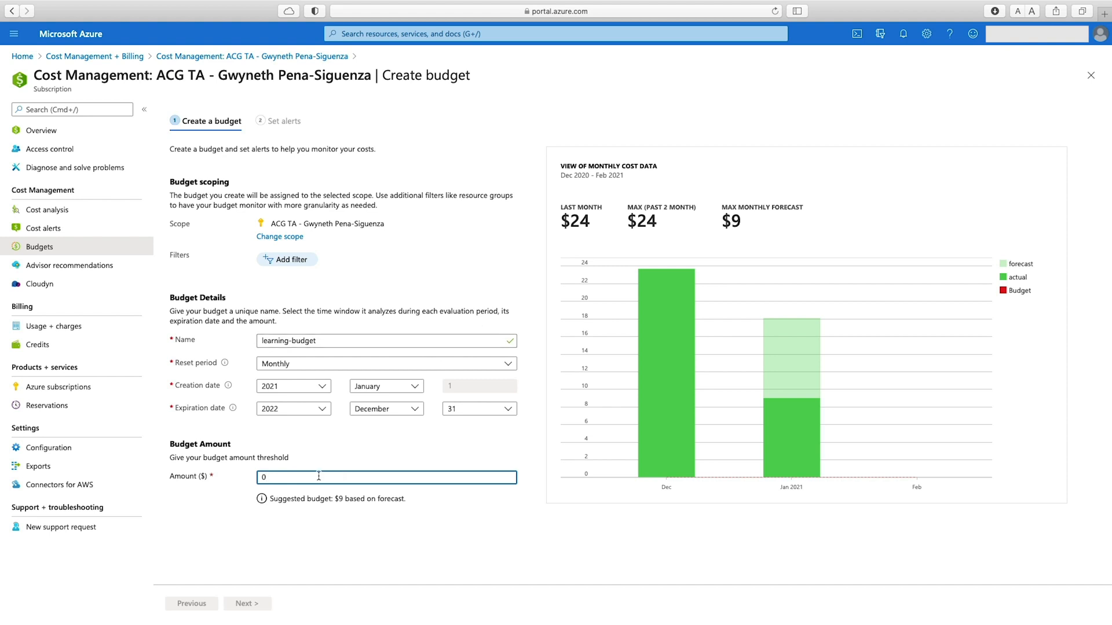
{"action": "type", "text": "25"}
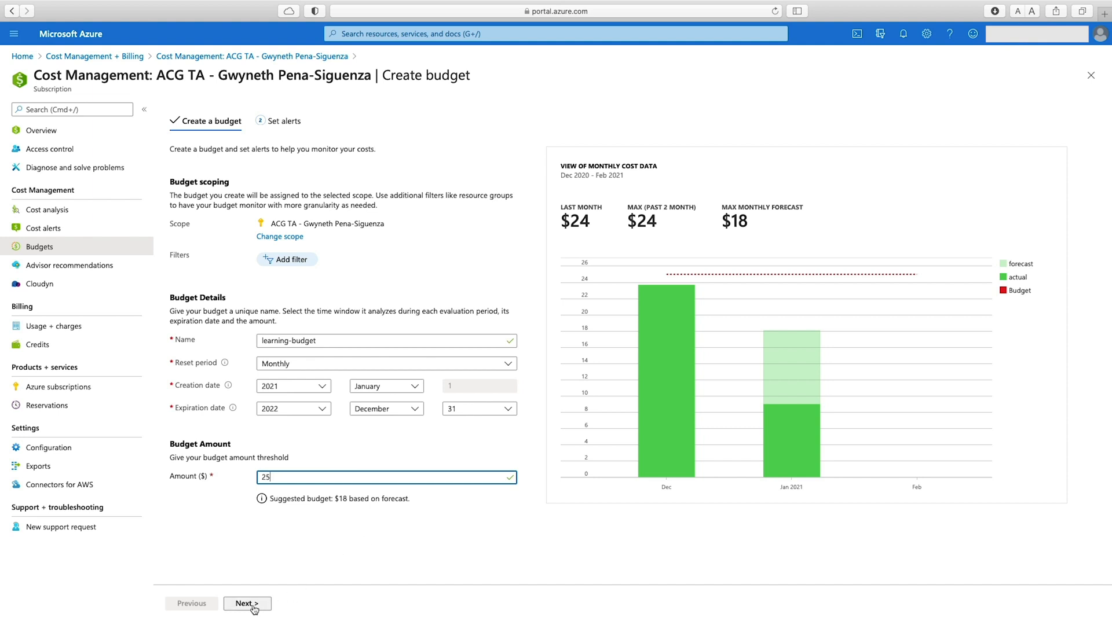
Step: Enter alert conditions at 50%, 75% and 100% of the budget on the Set alerts step
{"action": "left_click", "coordinate": [247, 603]}
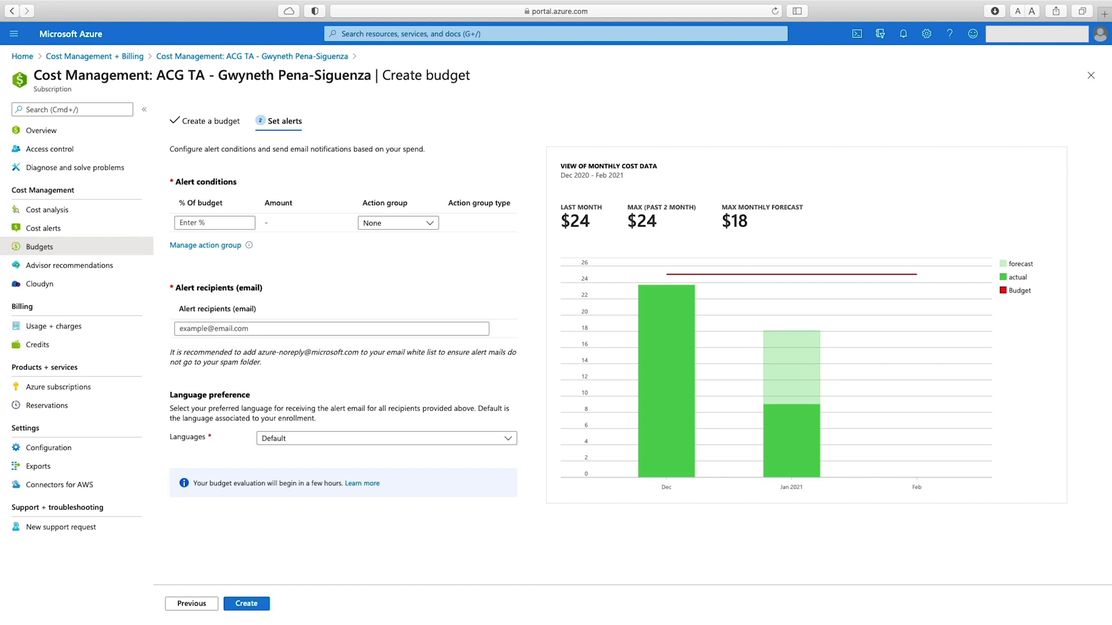
{"action": "left_click", "coordinate": [214, 222]}
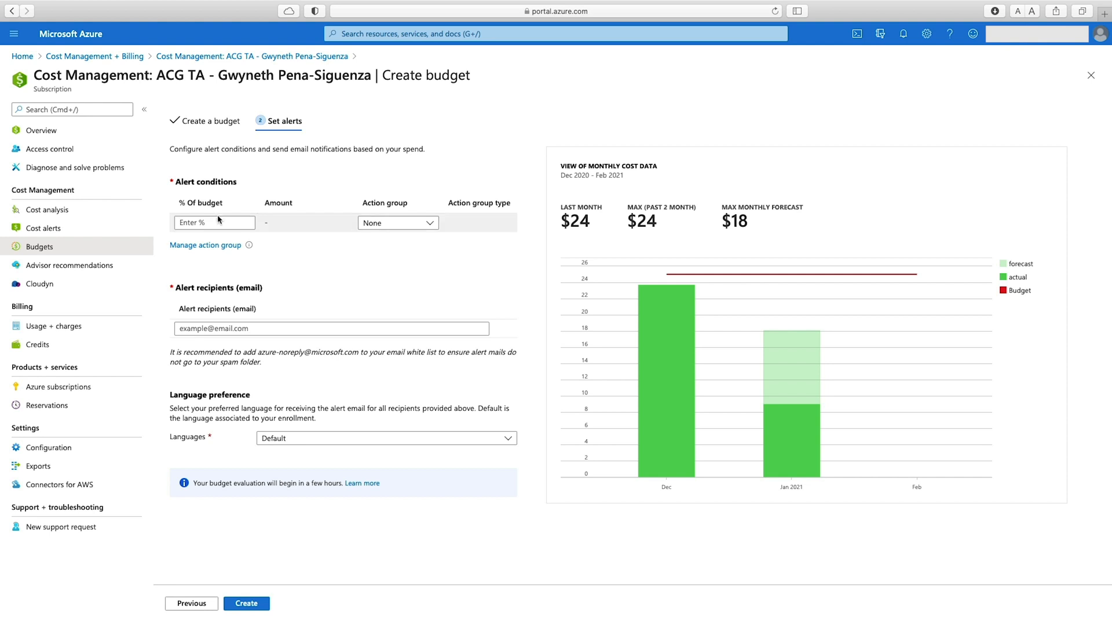
{"action": "left_click", "coordinate": [213, 223]}
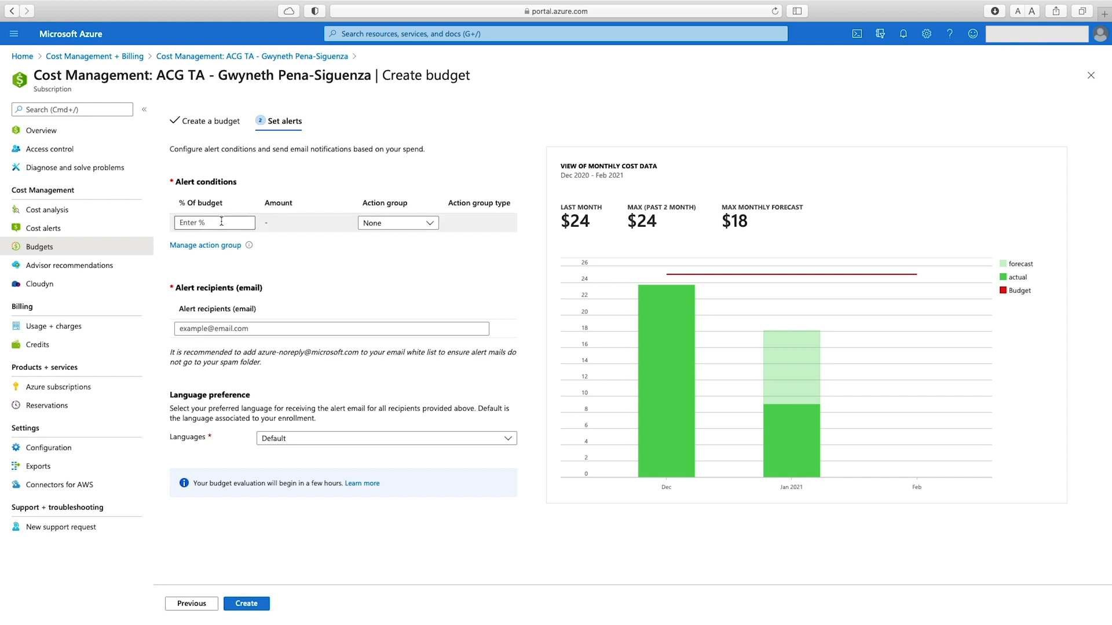
{"action": "left_click", "coordinate": [213, 222]}
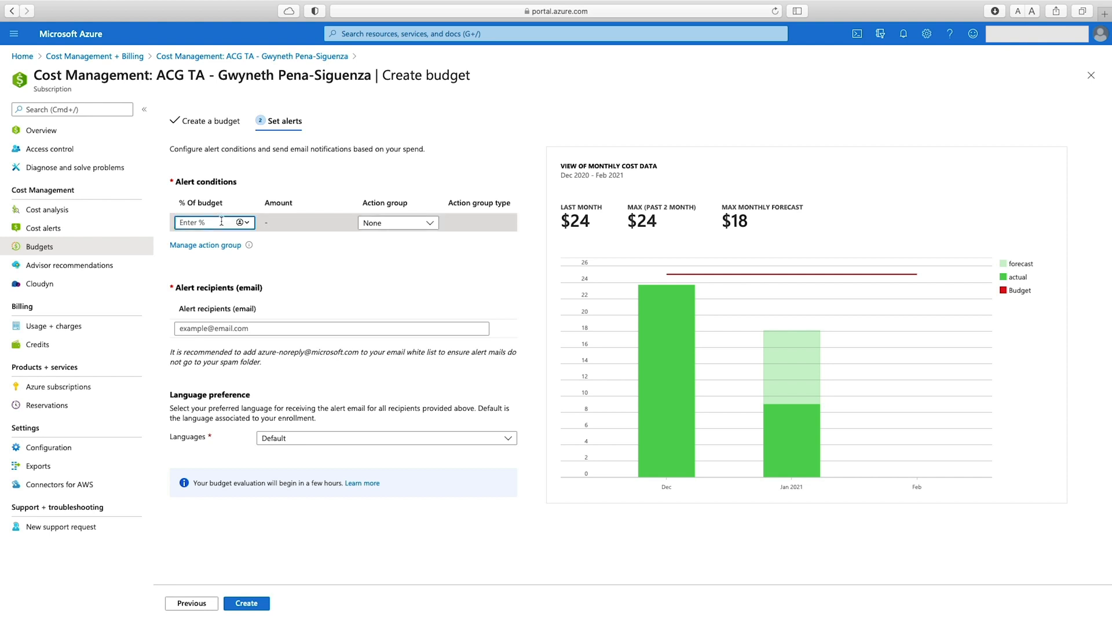
{"action": "type", "text": "50"}
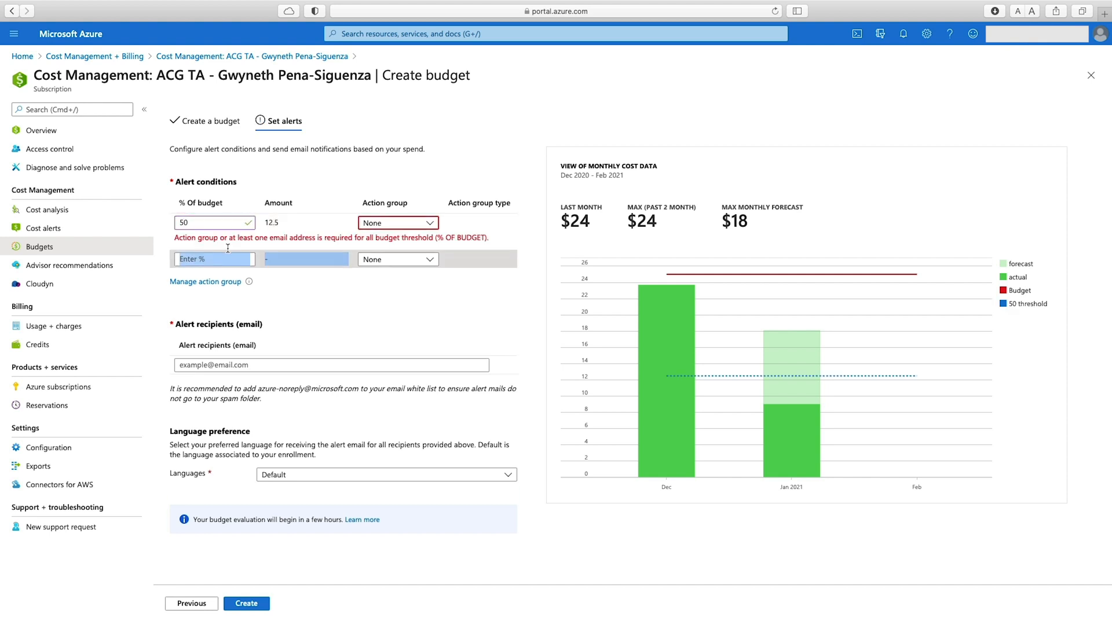
{"action": "left_click", "coordinate": [209, 258]}
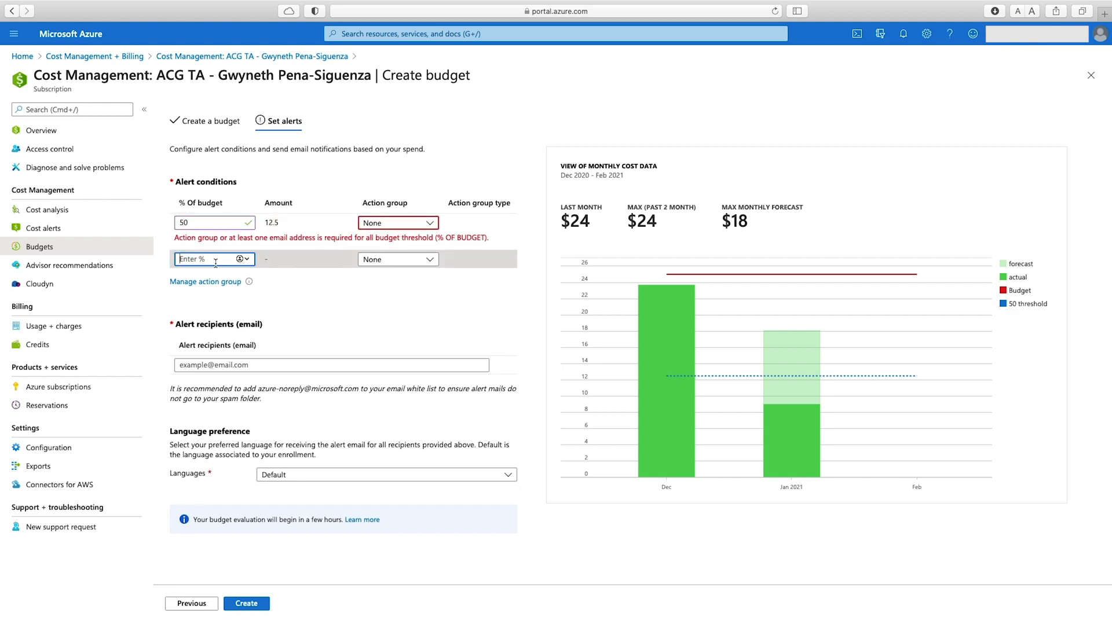
{"action": "type", "text": "75"}
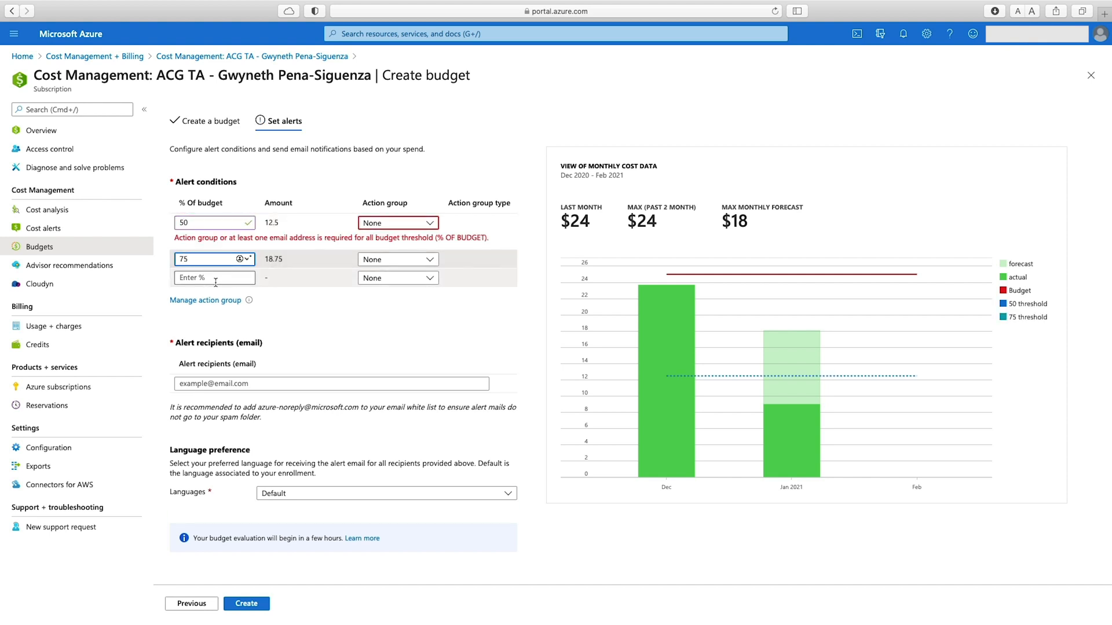
{"action": "type", "text": "100"}
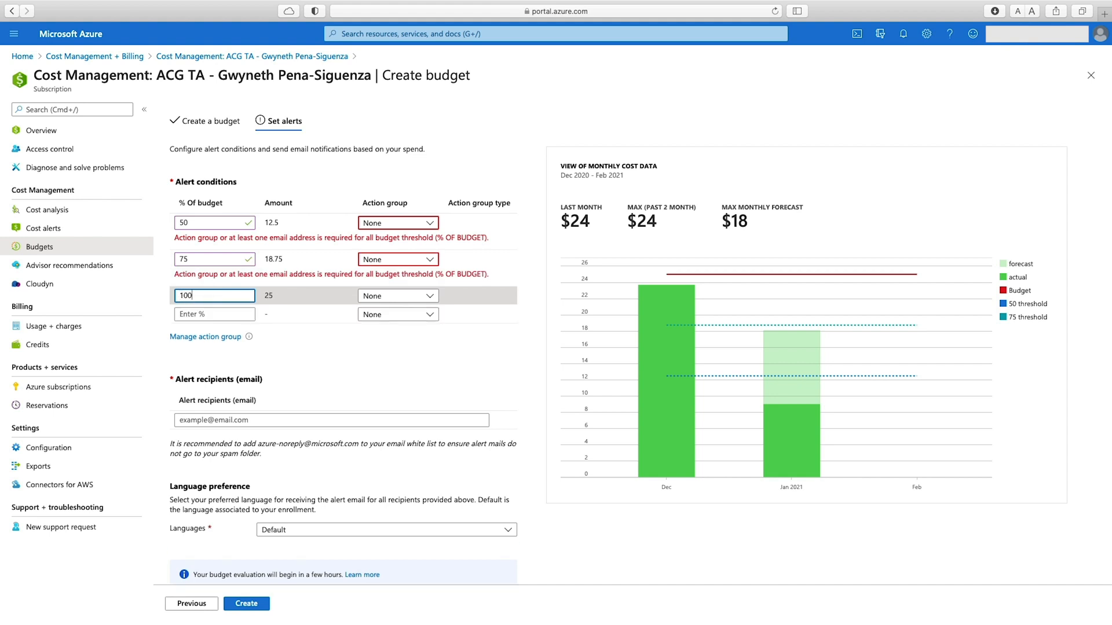
{"action": "left_click", "coordinate": [210, 222]}
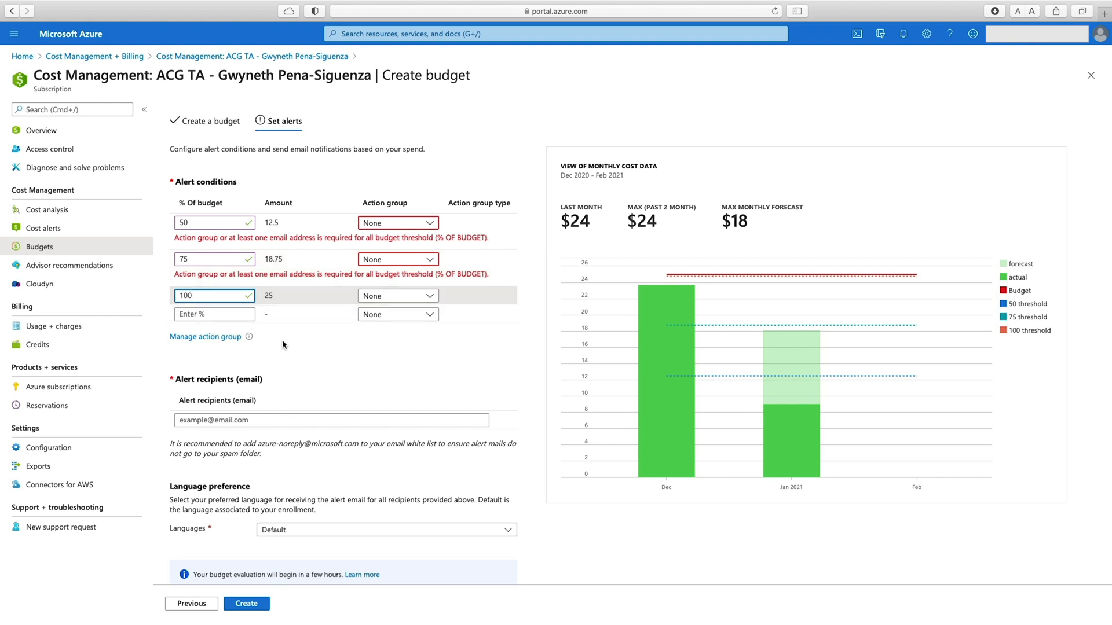
{"action": "scroll", "scroll_direction": "down", "scroll_amount": 3}
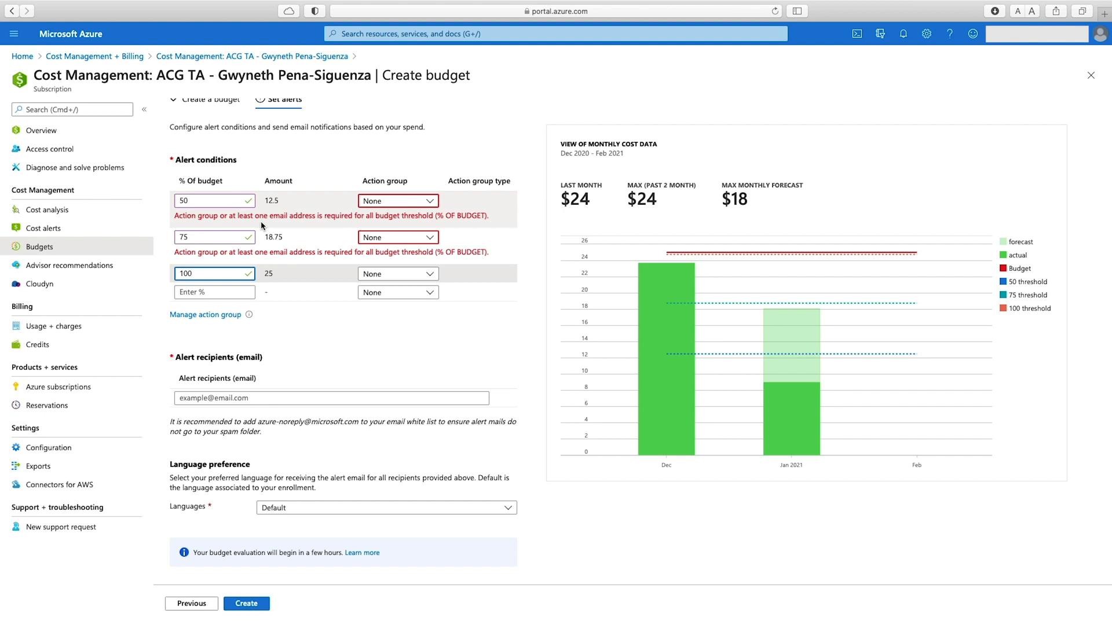
{"action": "mouse_move", "coordinate": [404, 223]}
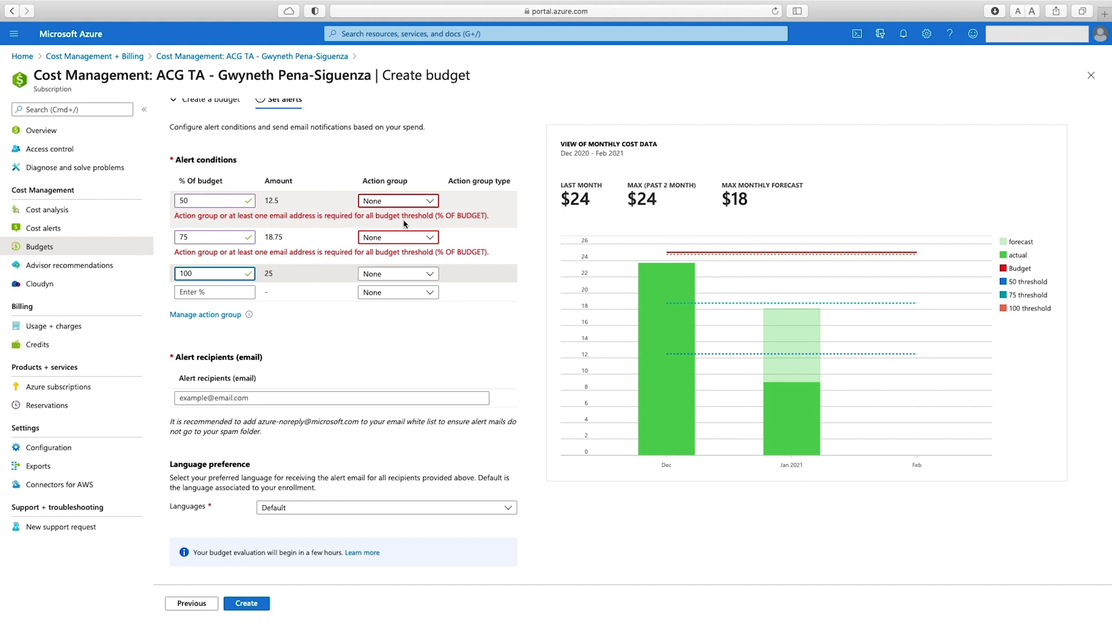
{"action": "mouse_move", "coordinate": [405, 206]}
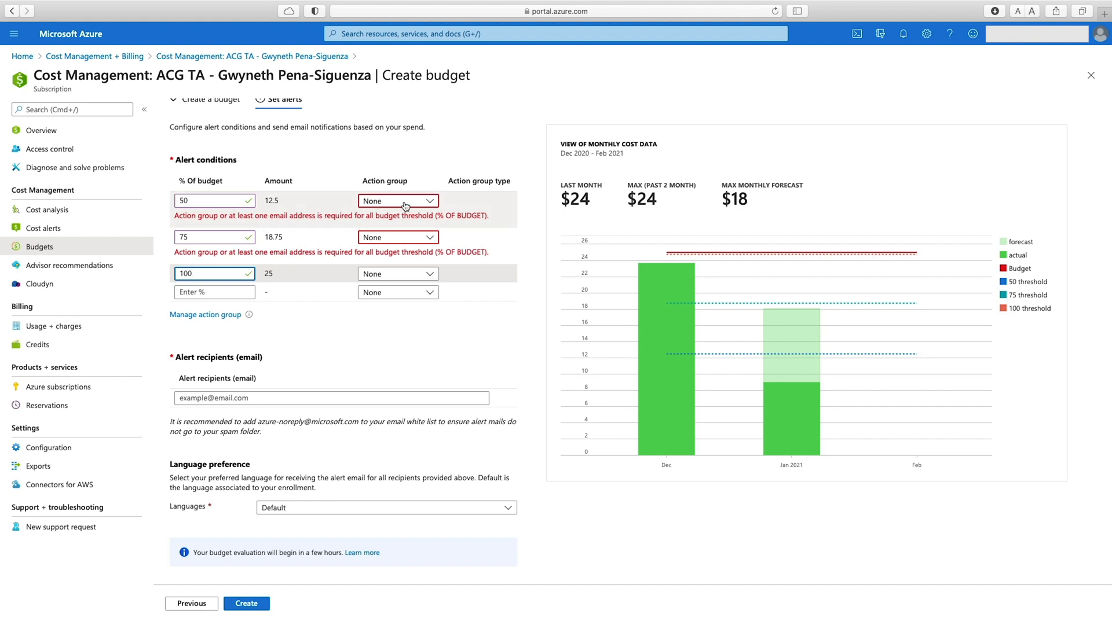
{"action": "mouse_move", "coordinate": [390, 206]}
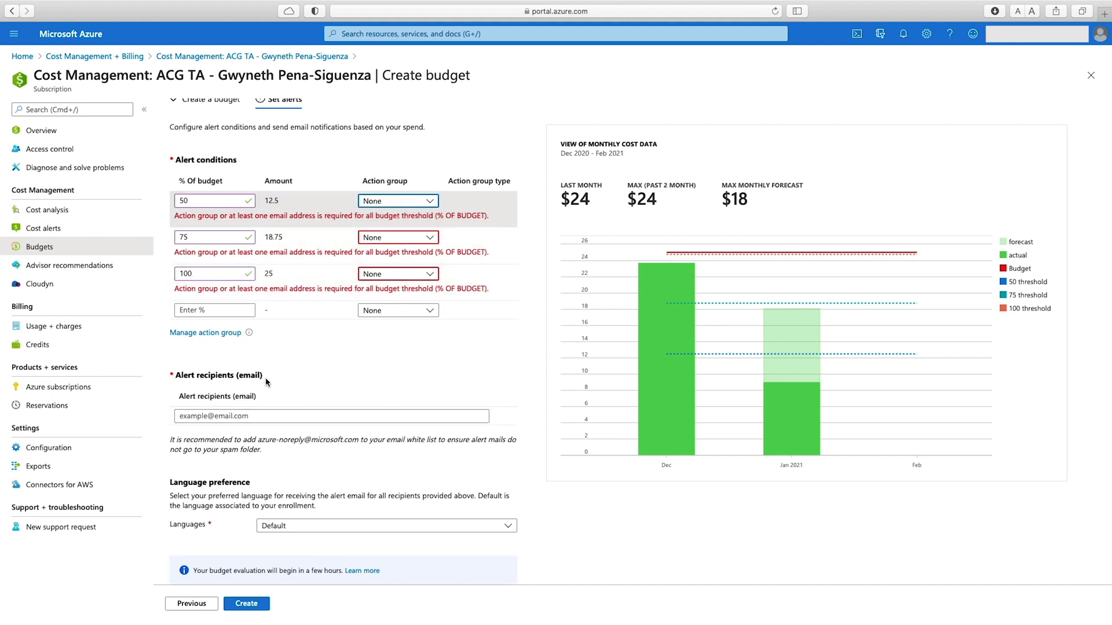
Step: Add an alert recipient email and create the $25 learning-budget
{"action": "left_click", "coordinate": [330, 415]}
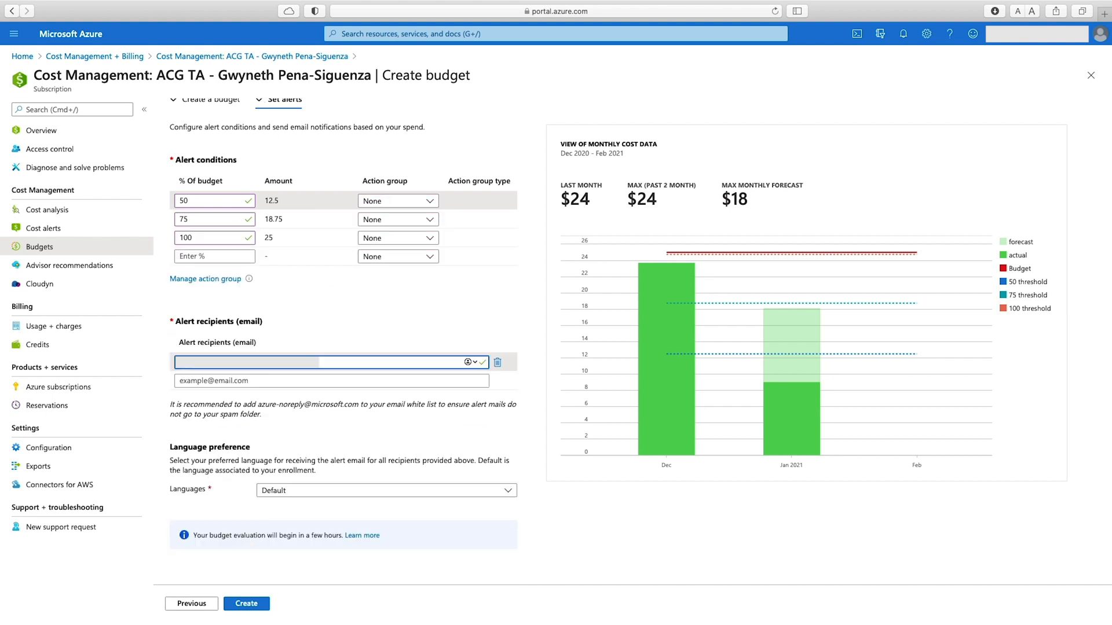
{"action": "mouse_move", "coordinate": [445, 330]}
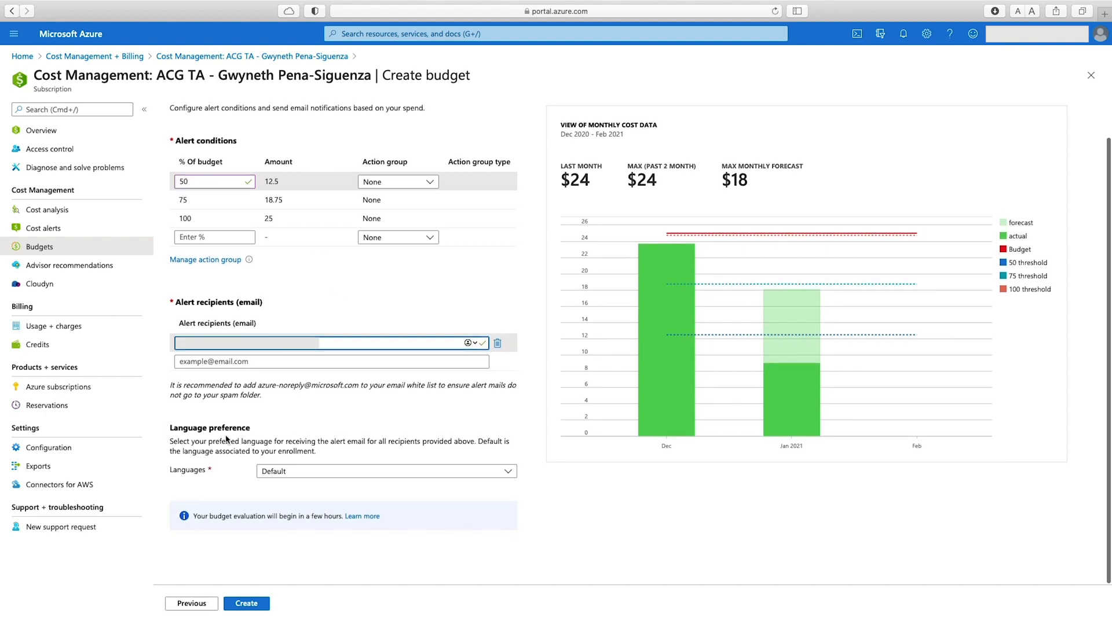
{"action": "mouse_move", "coordinate": [211, 469]}
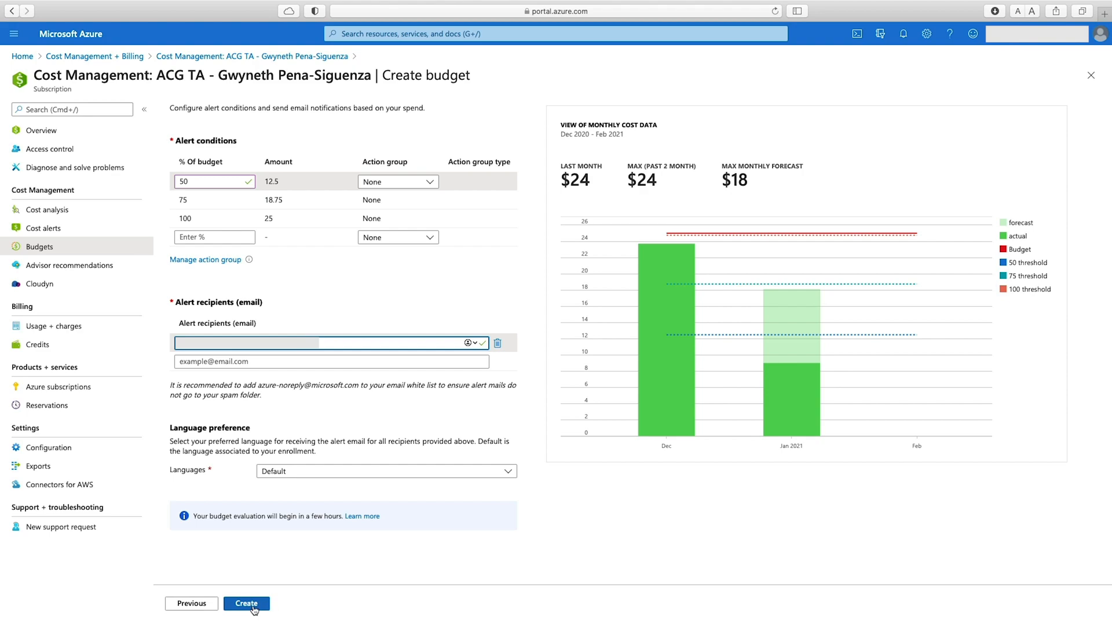
{"action": "left_click", "coordinate": [245, 604]}
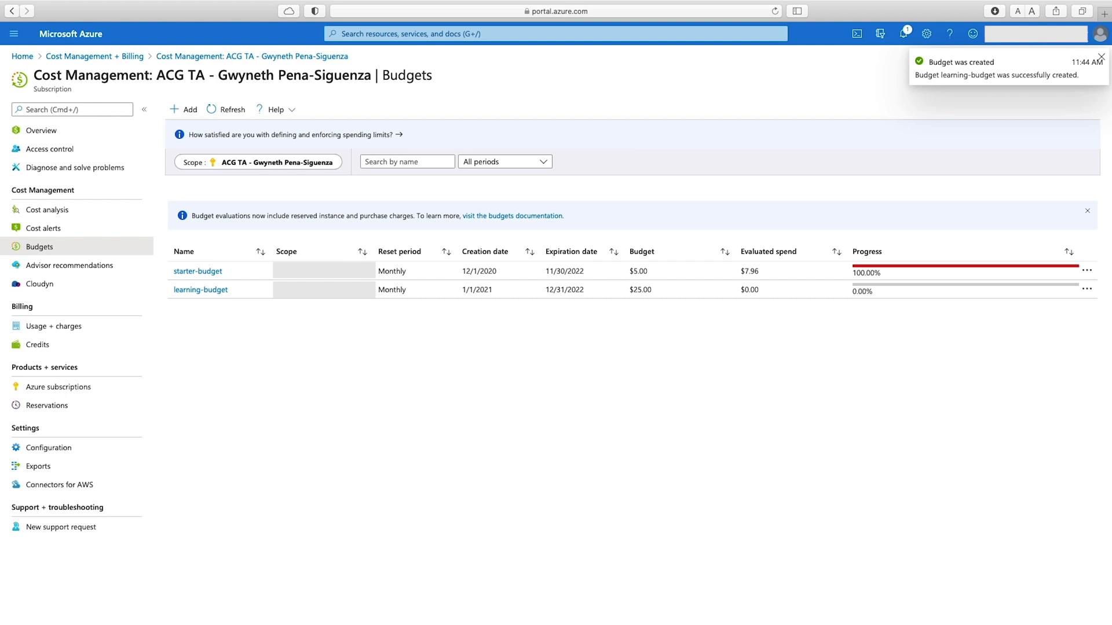
Step: Dismiss the 'Budget was created' notification and view learning-budget's details page
{"action": "left_click", "coordinate": [1101, 58]}
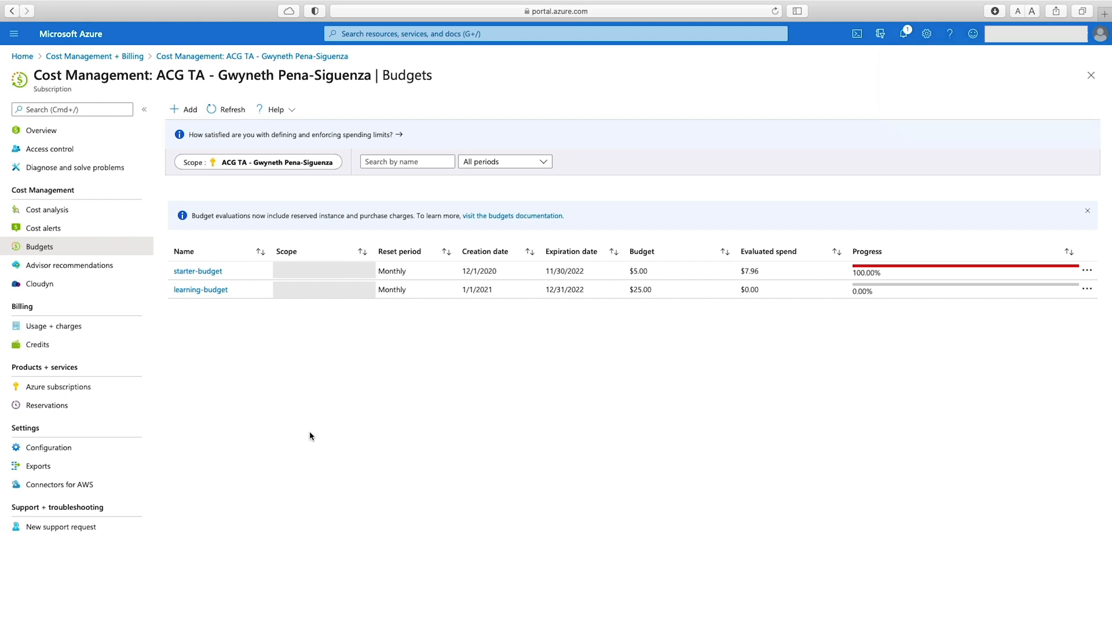
{"action": "left_click", "coordinate": [200, 289]}
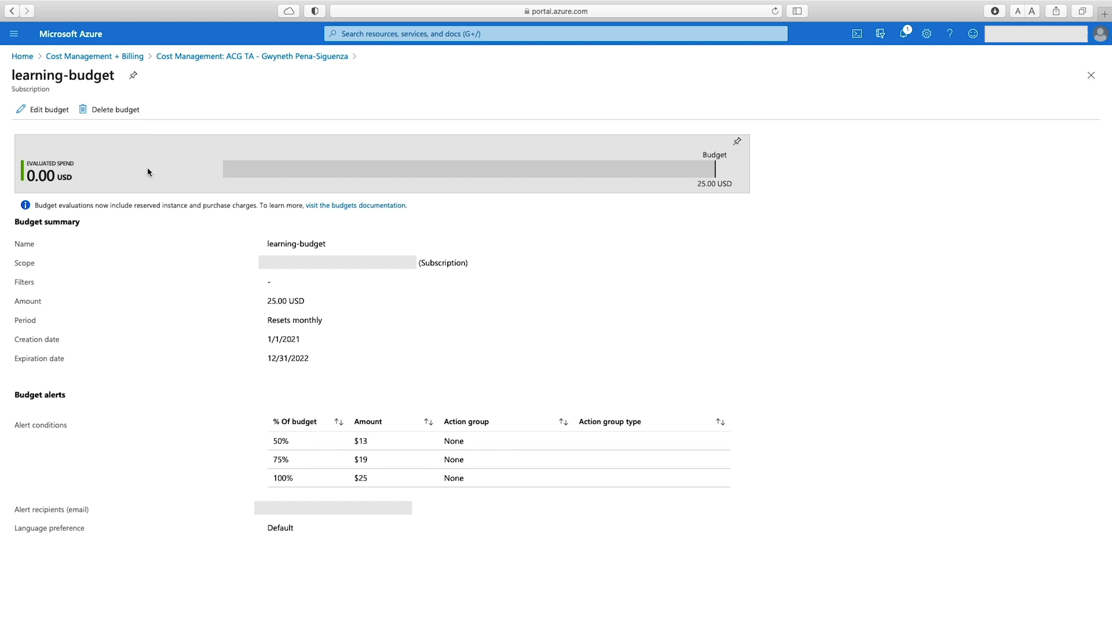
Step: Review learning-budget's edit and alert settings unchanged, then go back to the Budgets list
{"action": "left_click", "coordinate": [49, 109]}
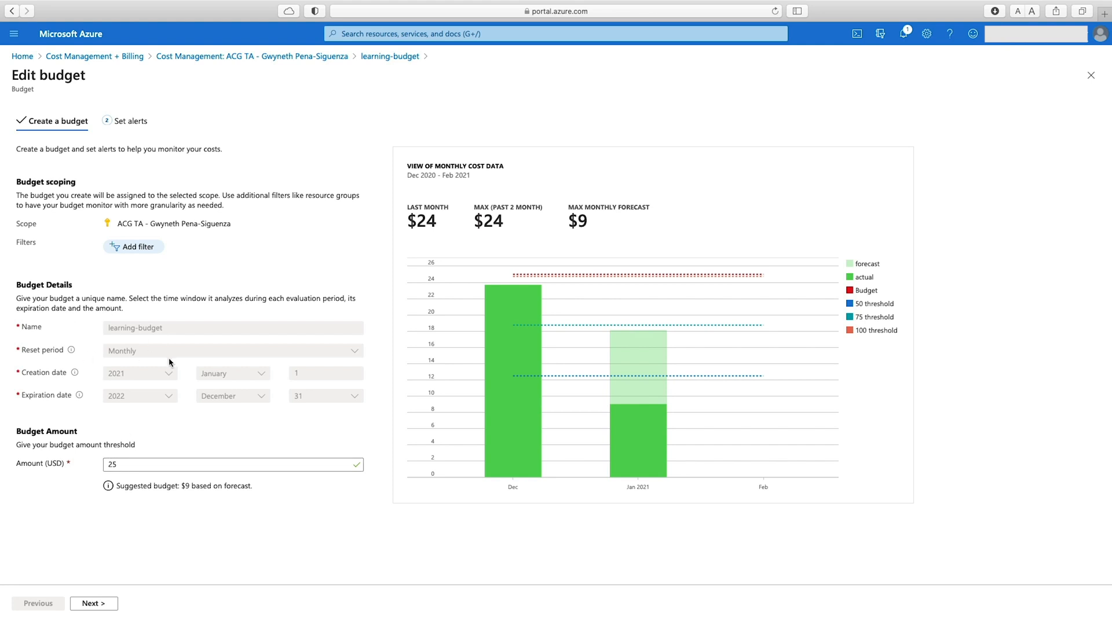
{"action": "mouse_move", "coordinate": [956, 163]}
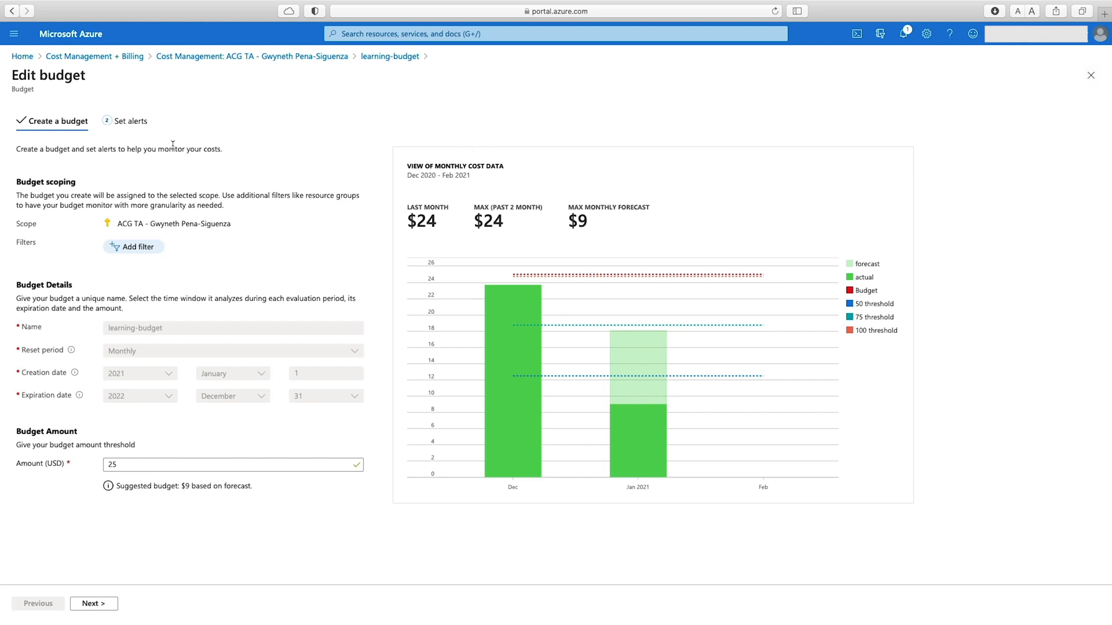
{"action": "left_click", "coordinate": [90, 603]}
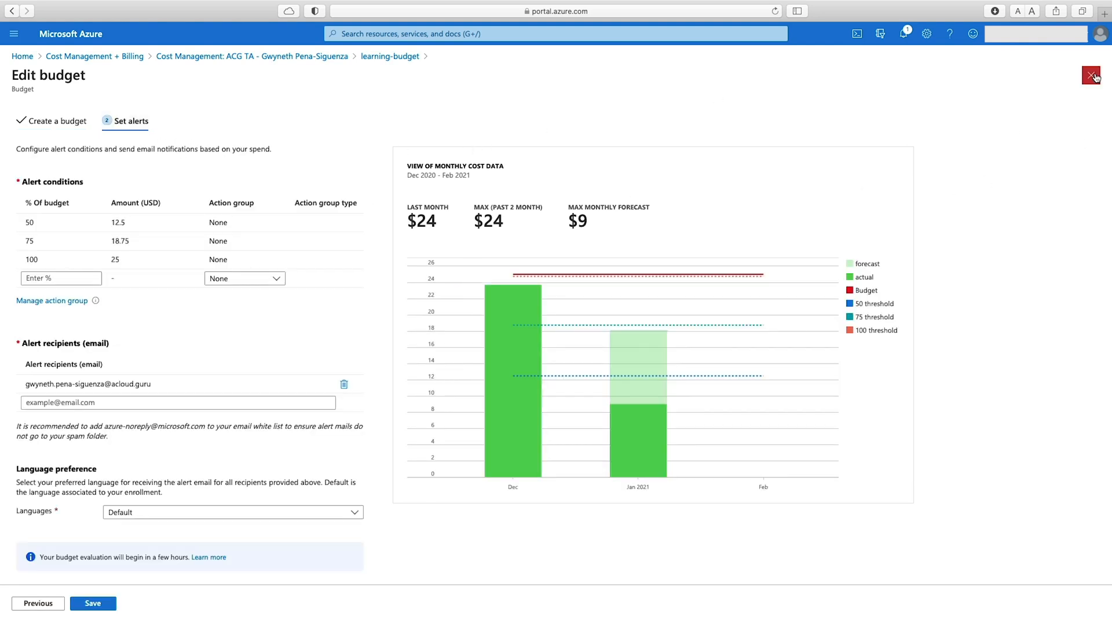
{"action": "left_click", "coordinate": [1091, 76]}
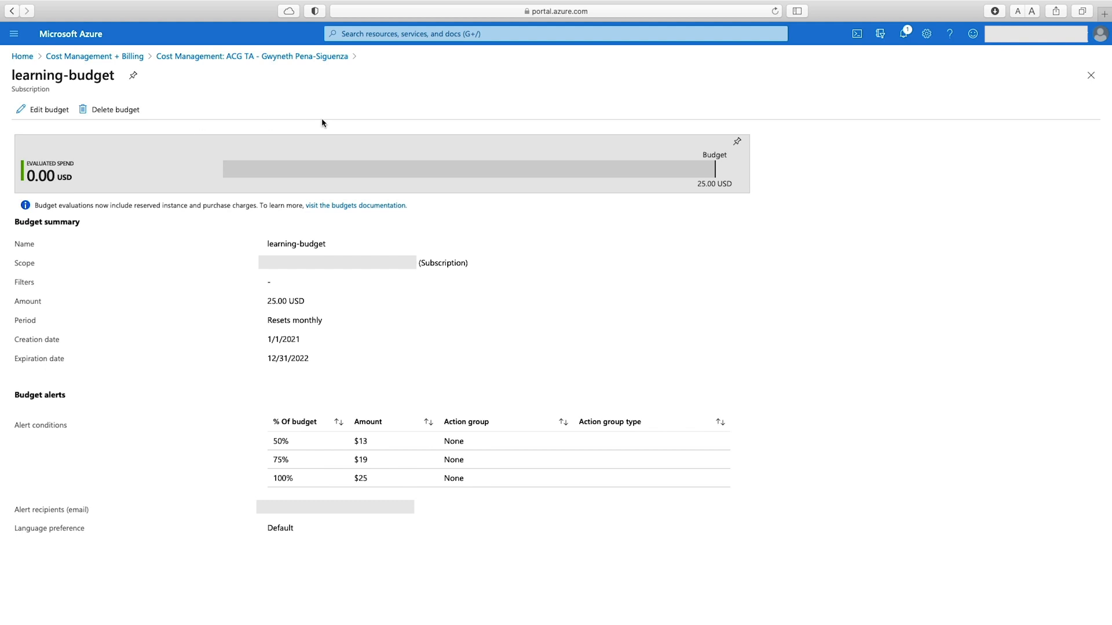
{"action": "mouse_move", "coordinate": [500, 92]}
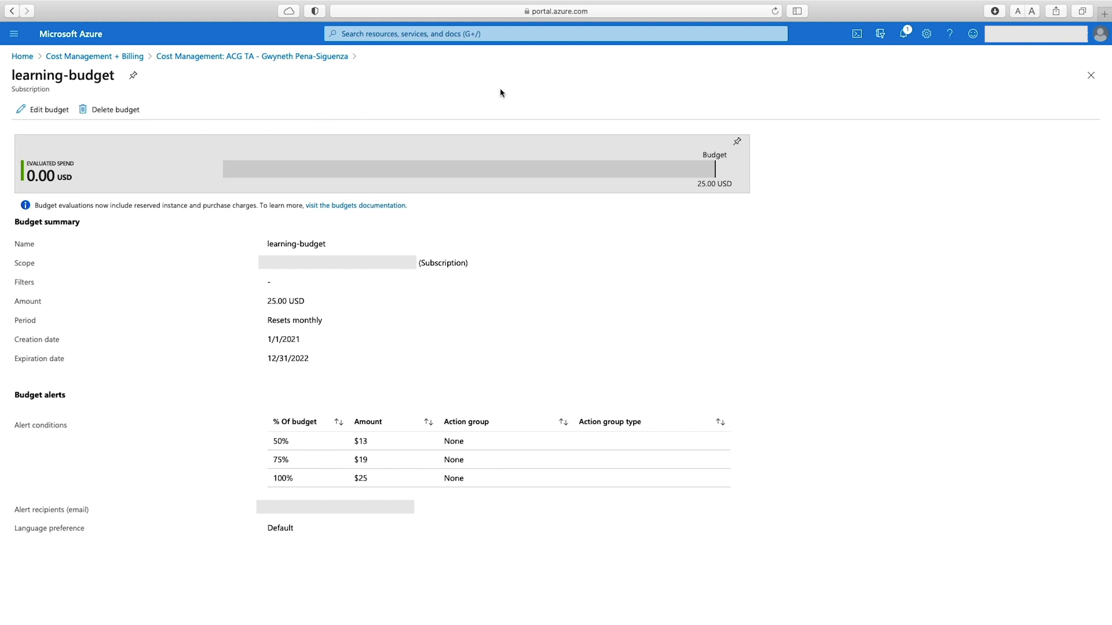
{"action": "left_click", "coordinate": [1091, 76]}
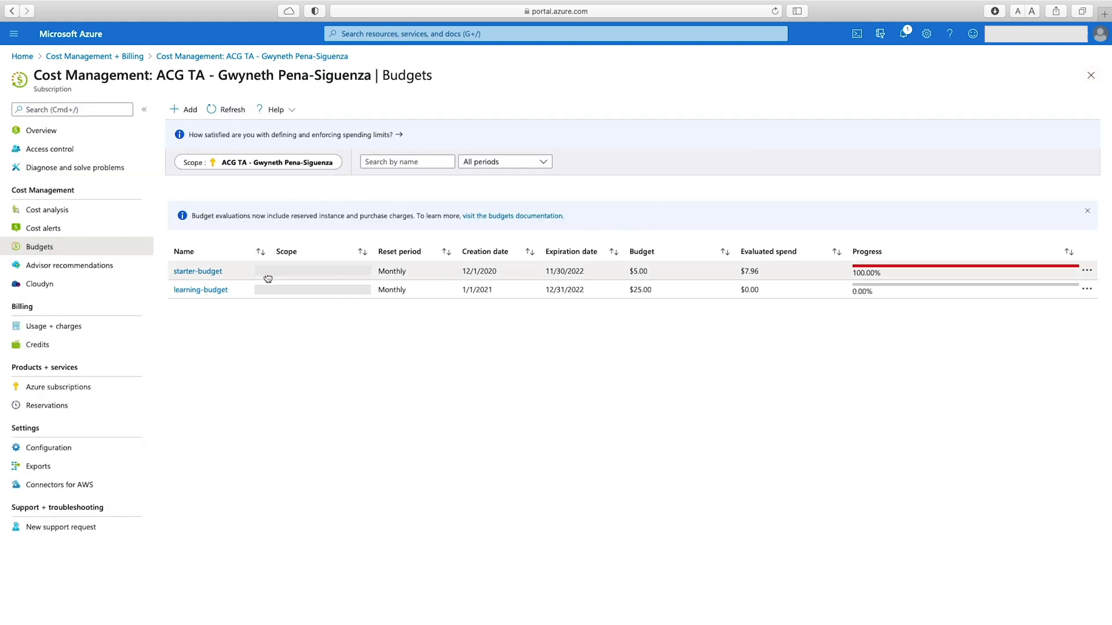
{"action": "left_click", "coordinate": [197, 271]}
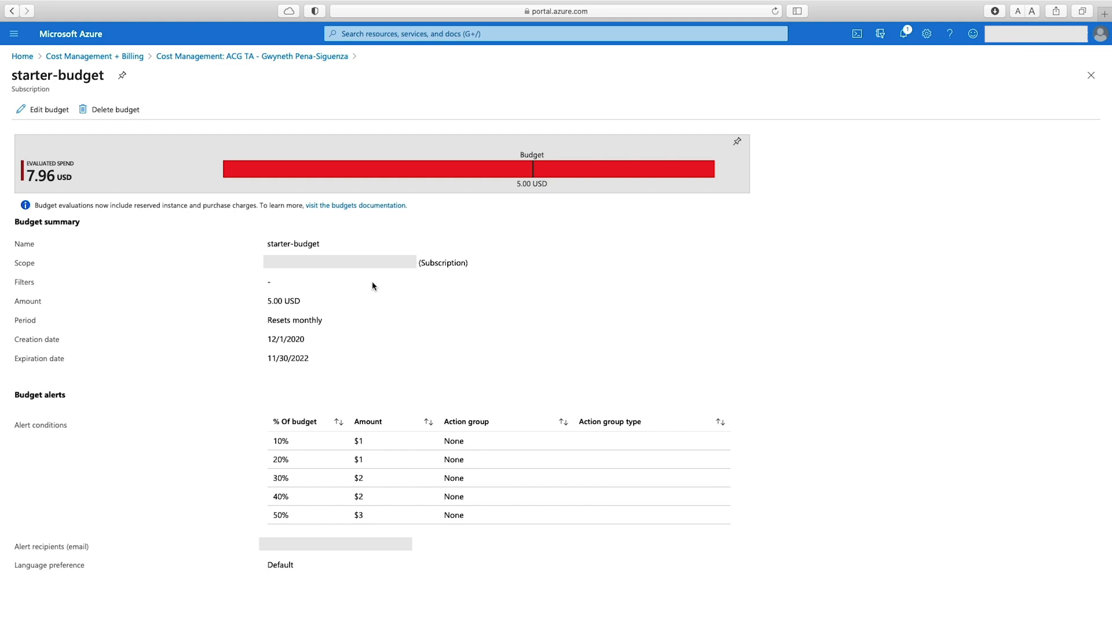
{"action": "mouse_move", "coordinate": [371, 198]}
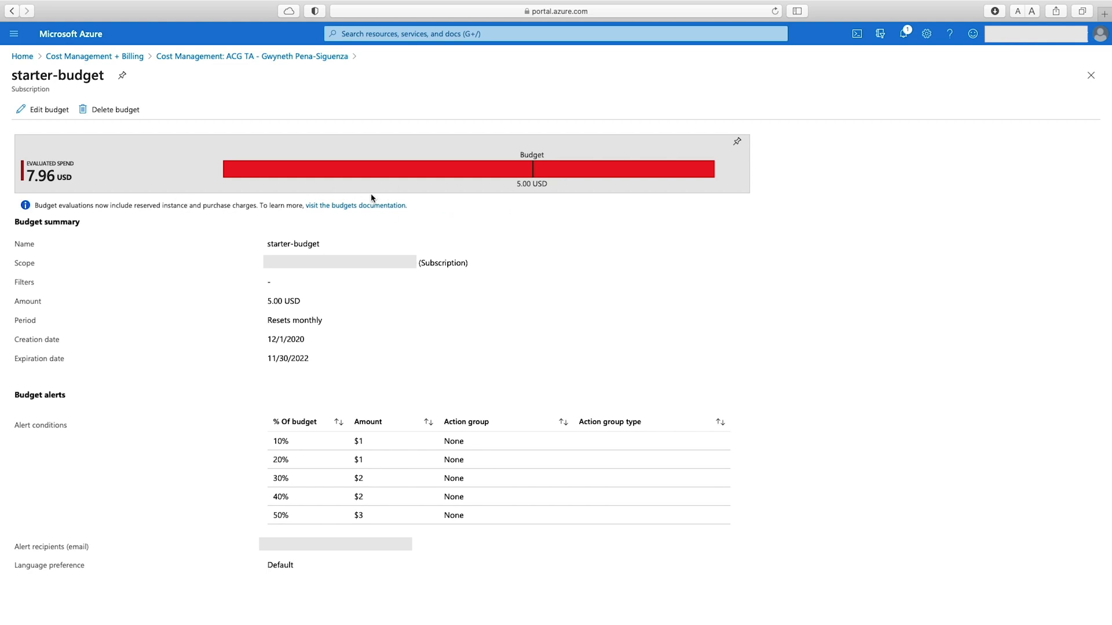
{"action": "mouse_move", "coordinate": [592, 179]}
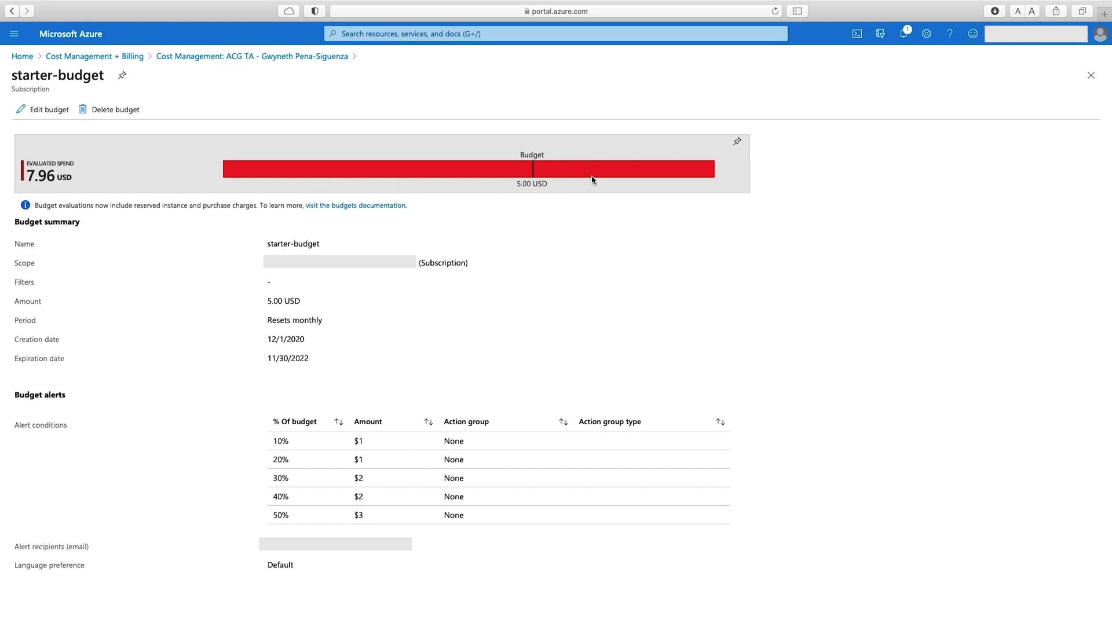
{"action": "scroll", "scroll_direction": "down", "scroll_amount": 3}
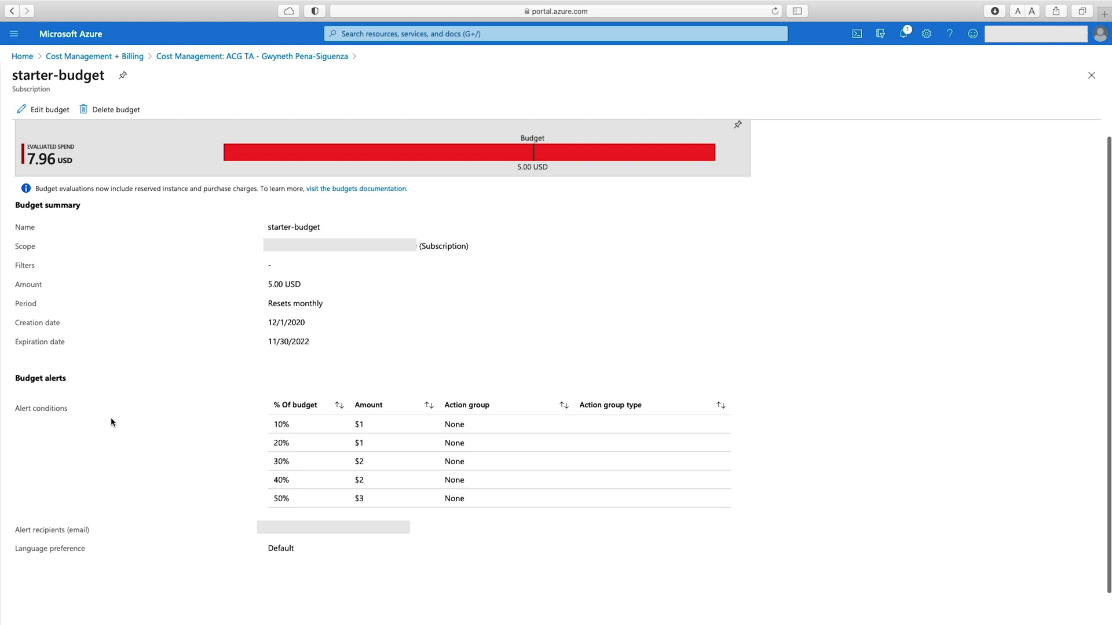
{"action": "mouse_move", "coordinate": [413, 399]}
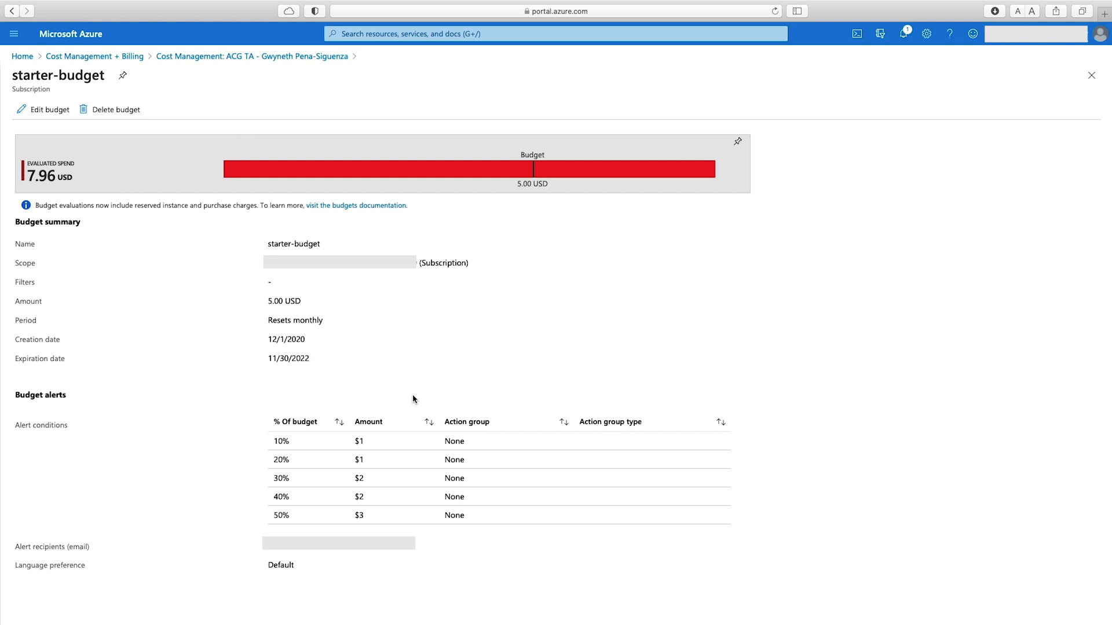
{"action": "mouse_move", "coordinate": [610, 201]}
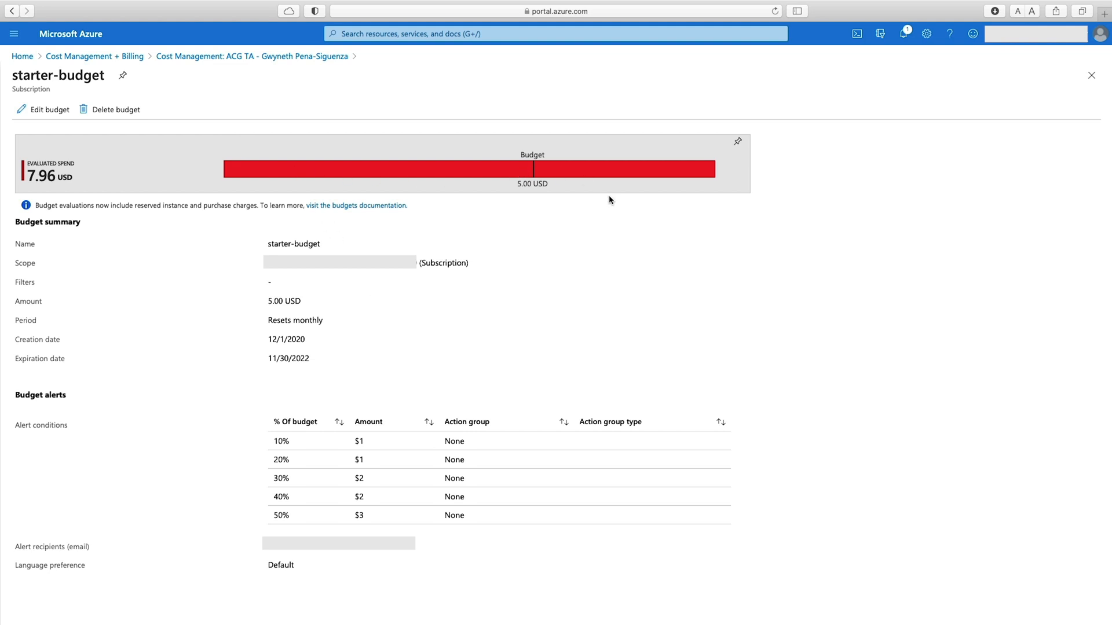
{"action": "mouse_move", "coordinate": [623, 303]}
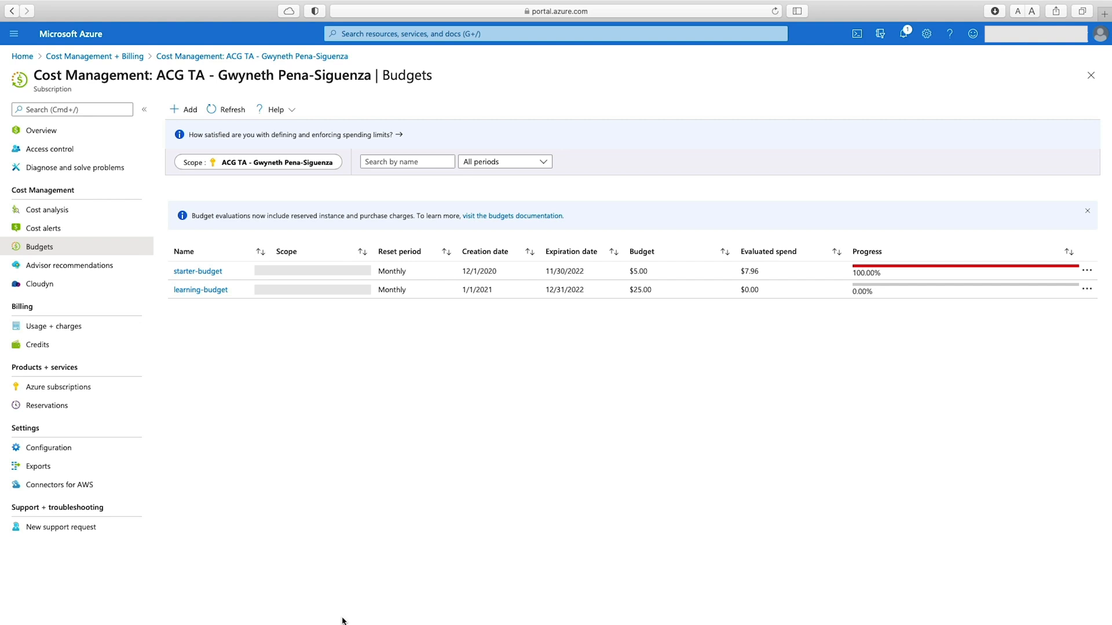
{"action": "mouse_move", "coordinate": [44, 228]}
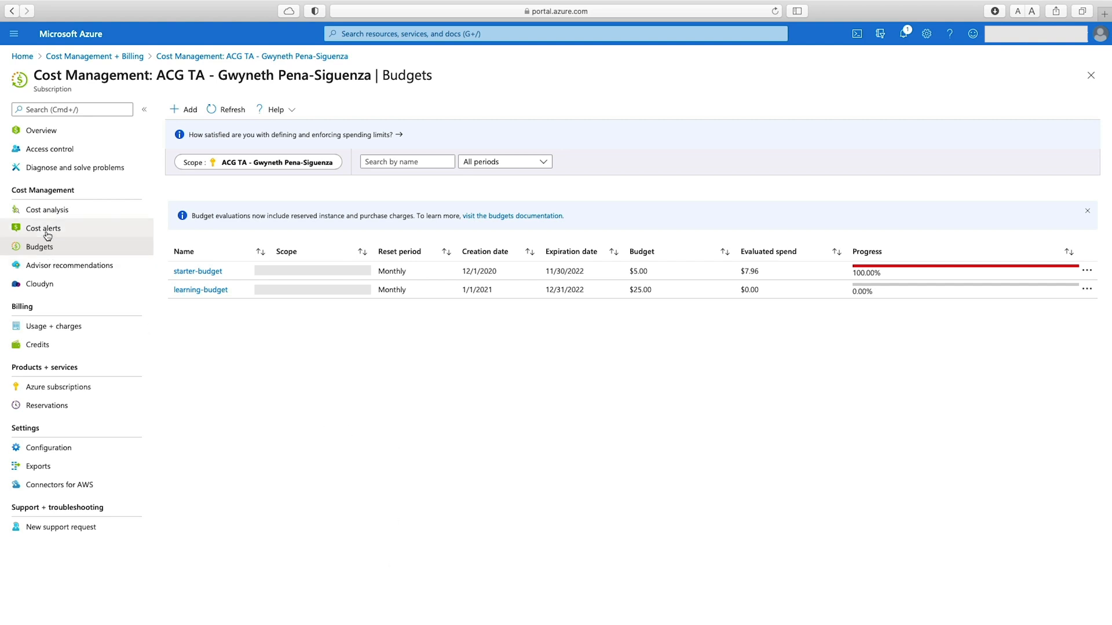
Step: Show the Cost alerts page with the two active starter-budget alerts
{"action": "left_click", "coordinate": [43, 228]}
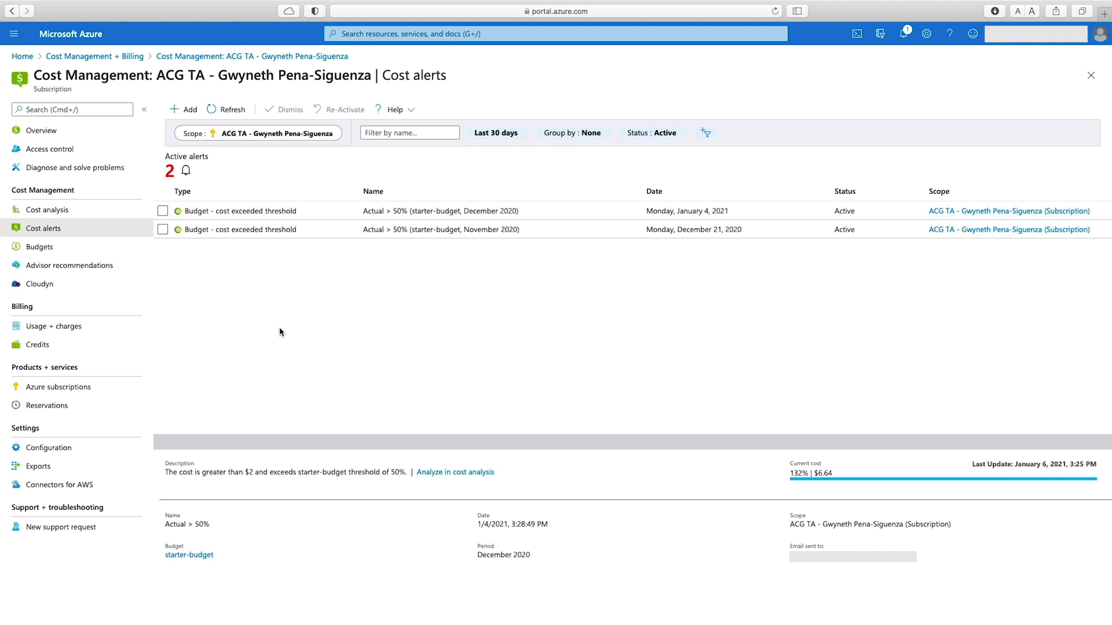
{"action": "mouse_move", "coordinate": [274, 200]}
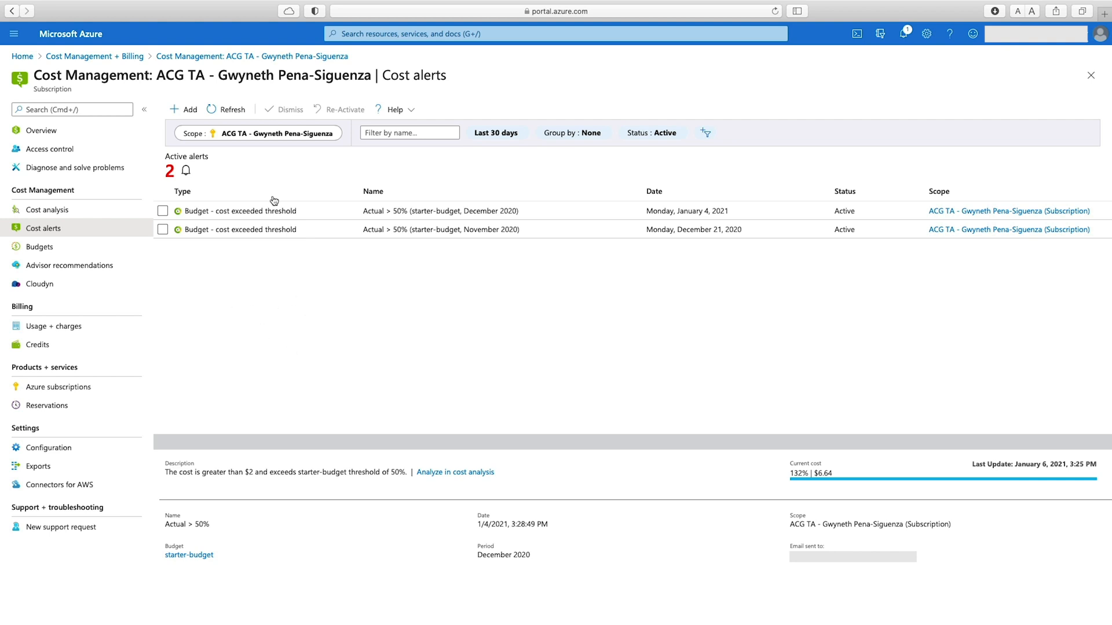
Step: View details of the 'Actual > 50%' starter-budget alert for November 2020
{"action": "left_click", "coordinate": [239, 230]}
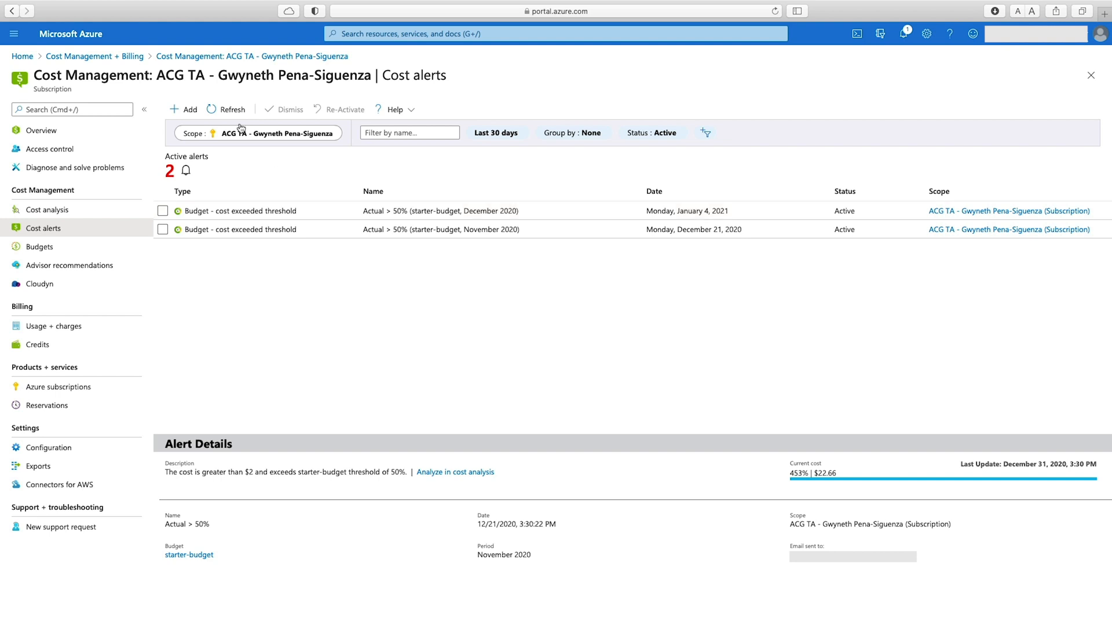
{"action": "mouse_move", "coordinate": [220, 492]}
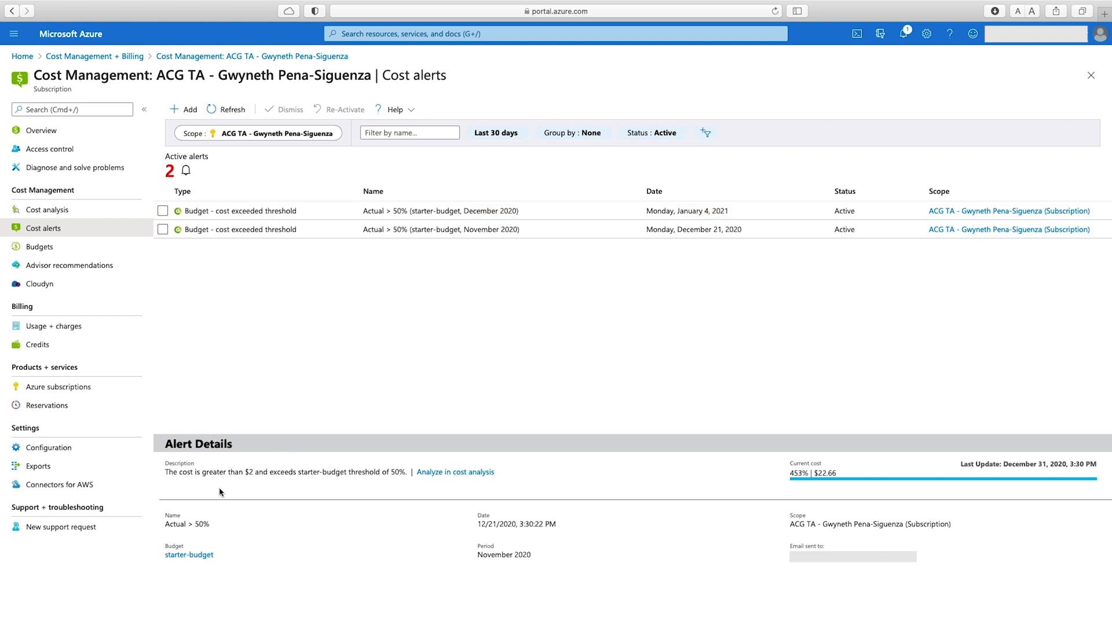
{"action": "mouse_move", "coordinate": [298, 480]}
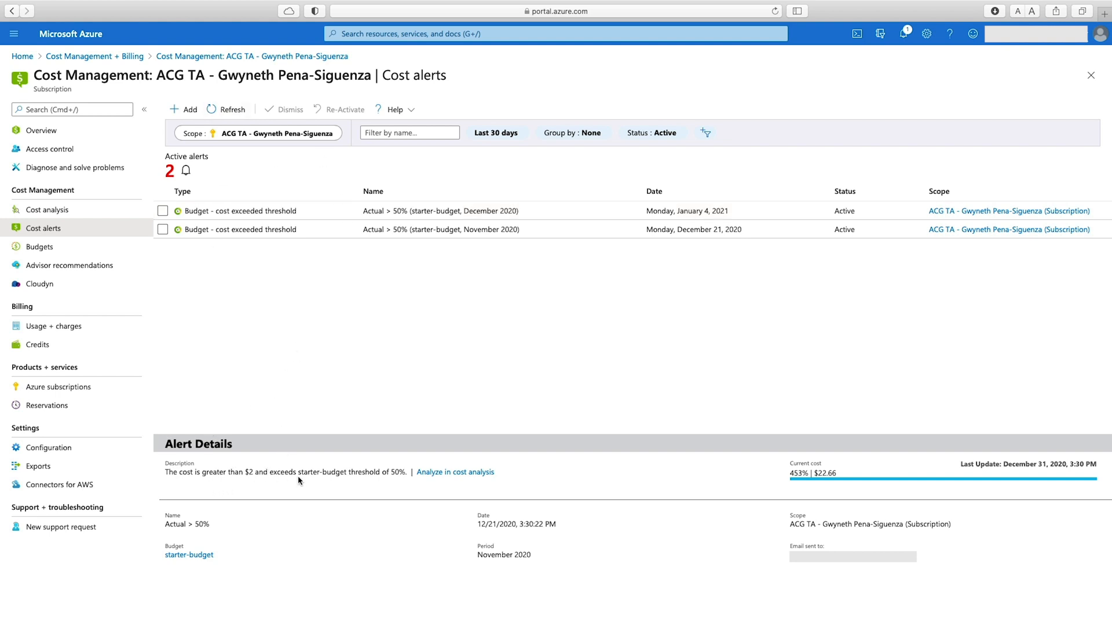
{"action": "mouse_move", "coordinate": [390, 475]}
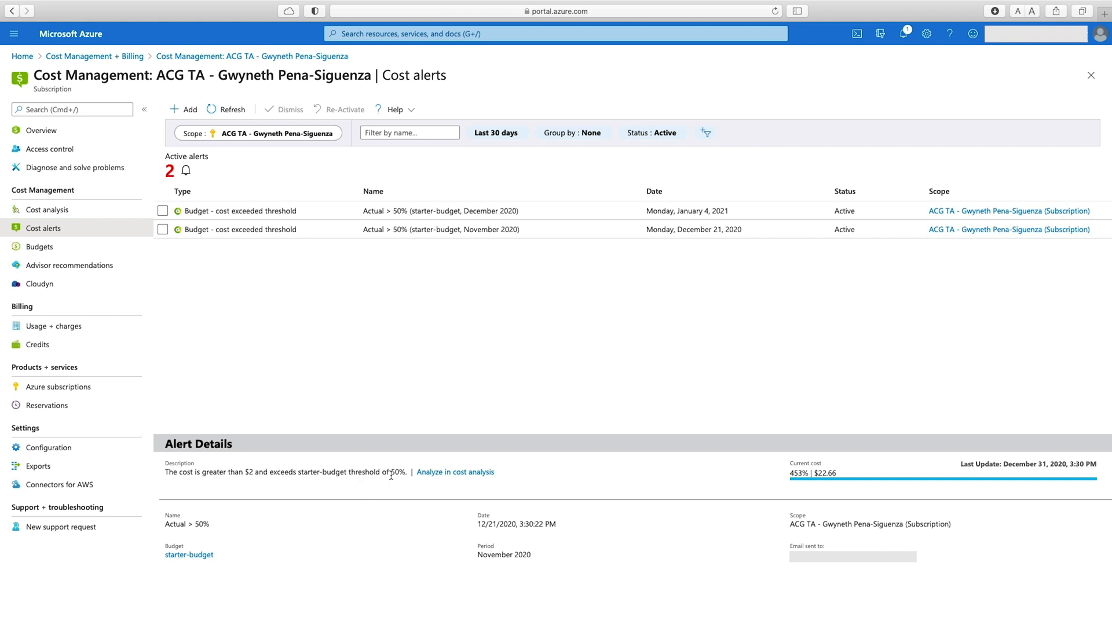
{"action": "mouse_move", "coordinate": [937, 490]}
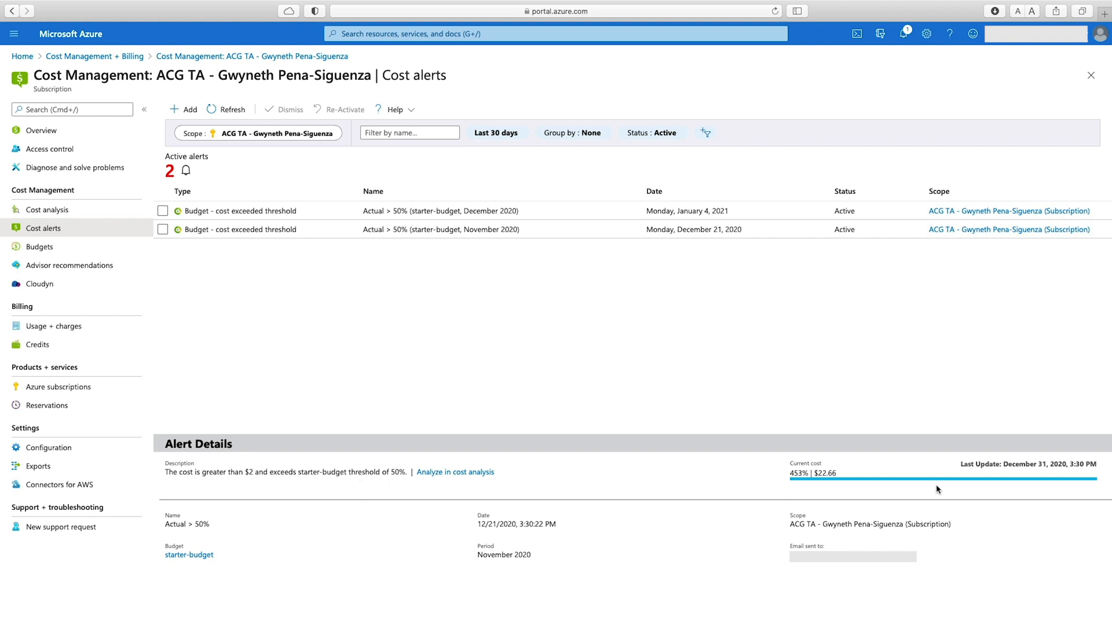
{"action": "mouse_move", "coordinate": [352, 558]}
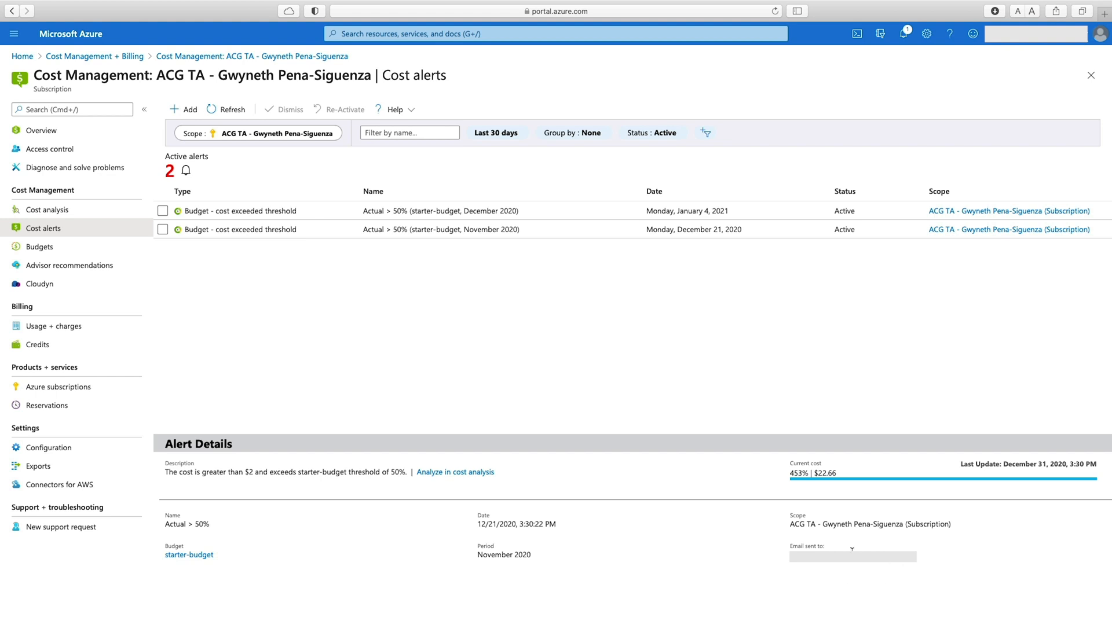
{"action": "mouse_move", "coordinate": [580, 364]}
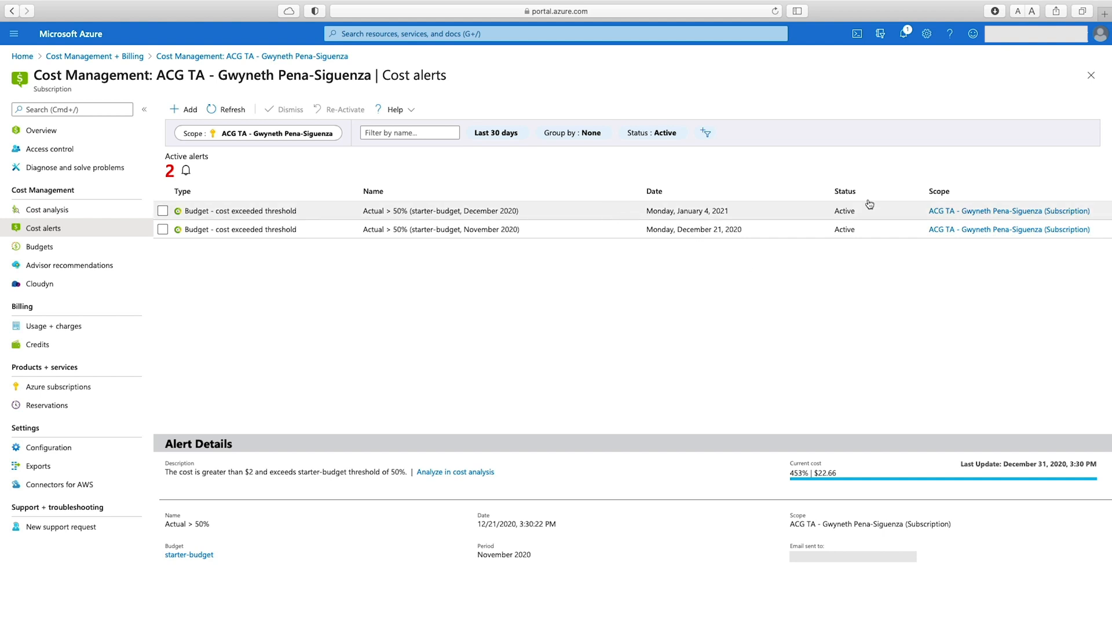
Step: Dismiss the December 2020 starter-budget alert, leaving only the November alert active
{"action": "left_click", "coordinate": [163, 211]}
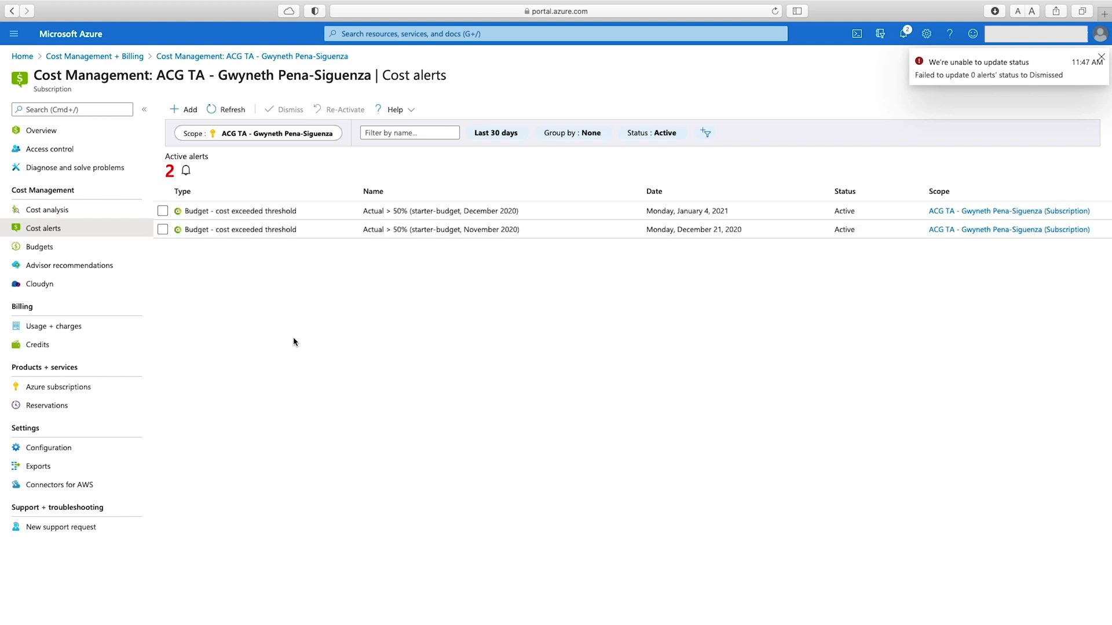
{"action": "left_click", "coordinate": [1102, 58]}
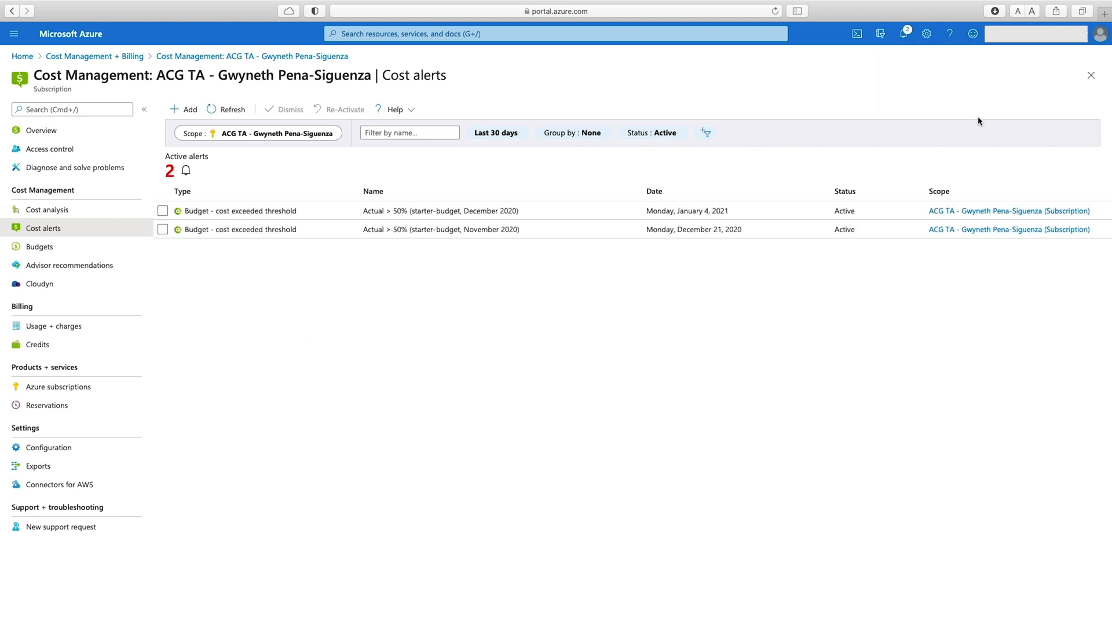
{"action": "left_click", "coordinate": [163, 211]}
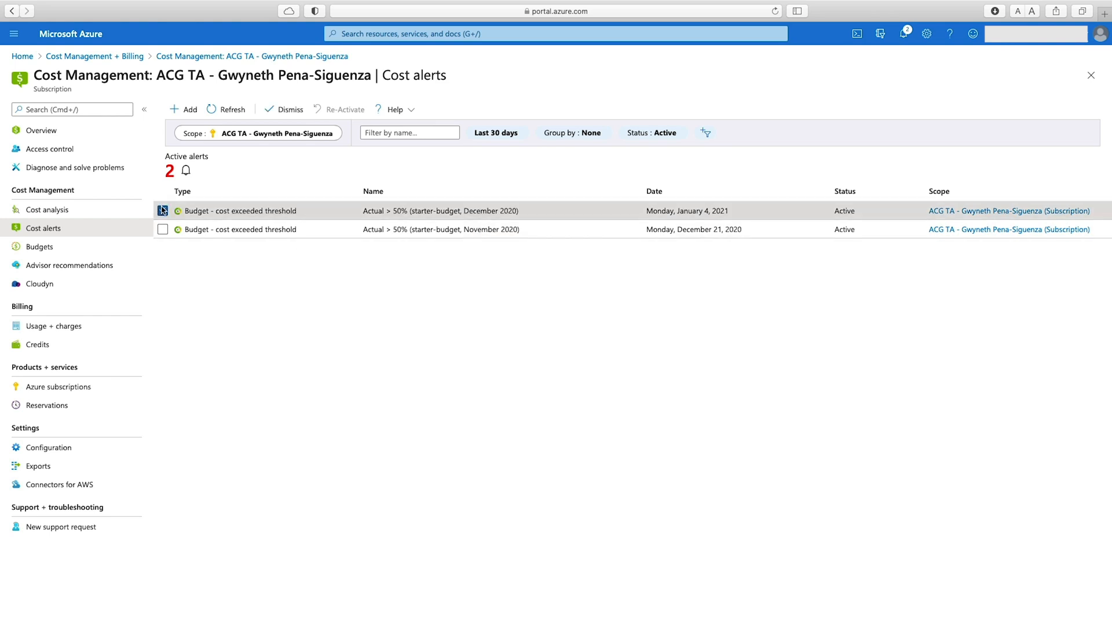
{"action": "left_click", "coordinate": [162, 210]}
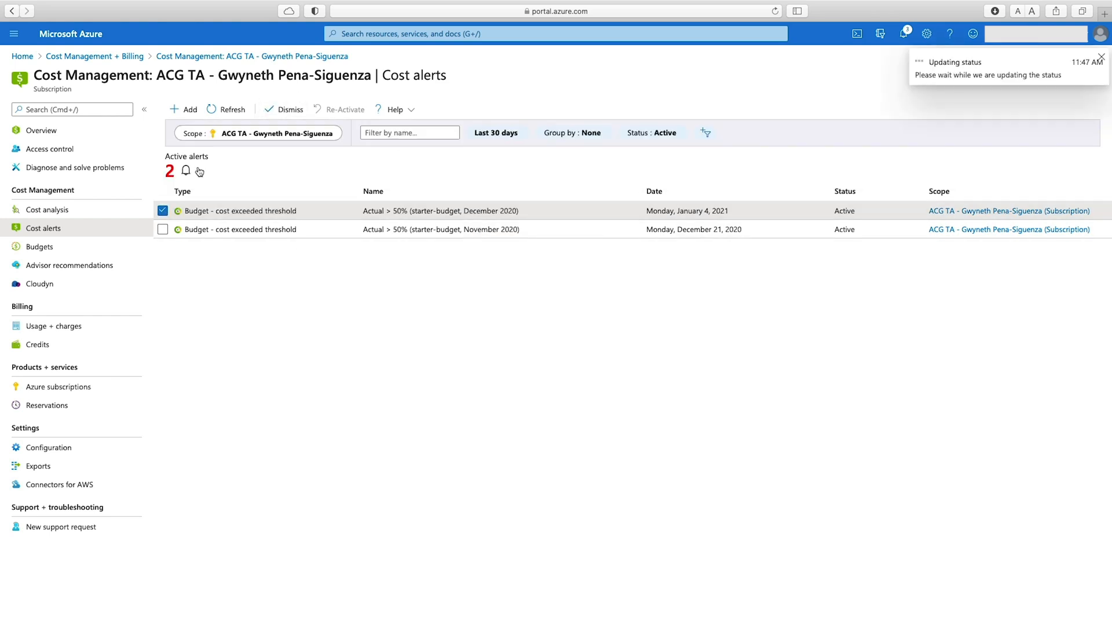
{"action": "left_click", "coordinate": [288, 109]}
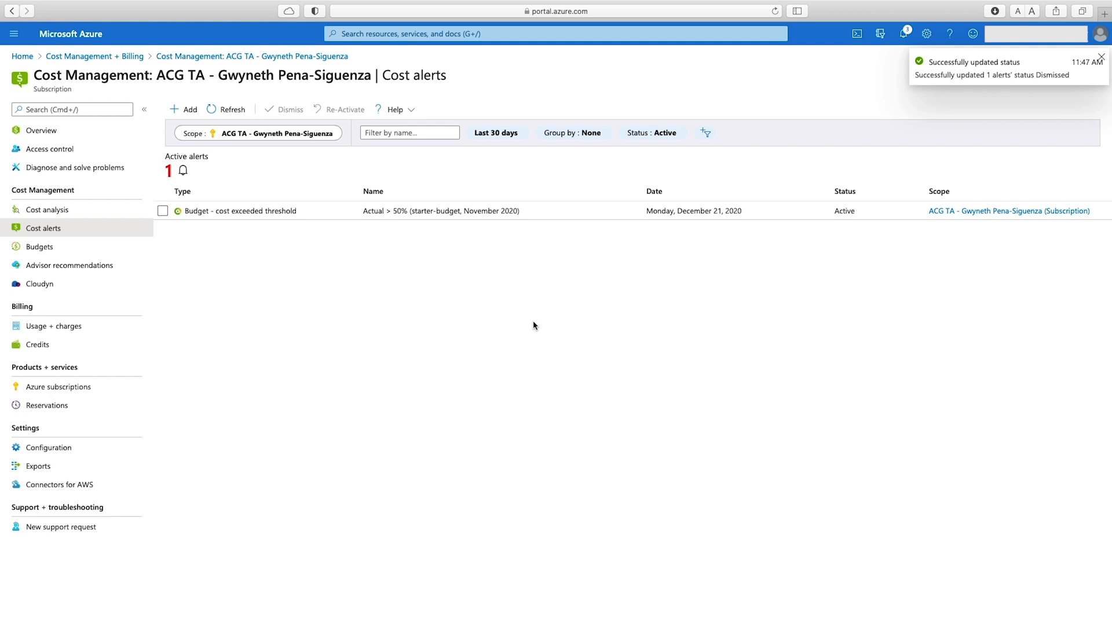
{"action": "left_click", "coordinate": [1101, 58]}
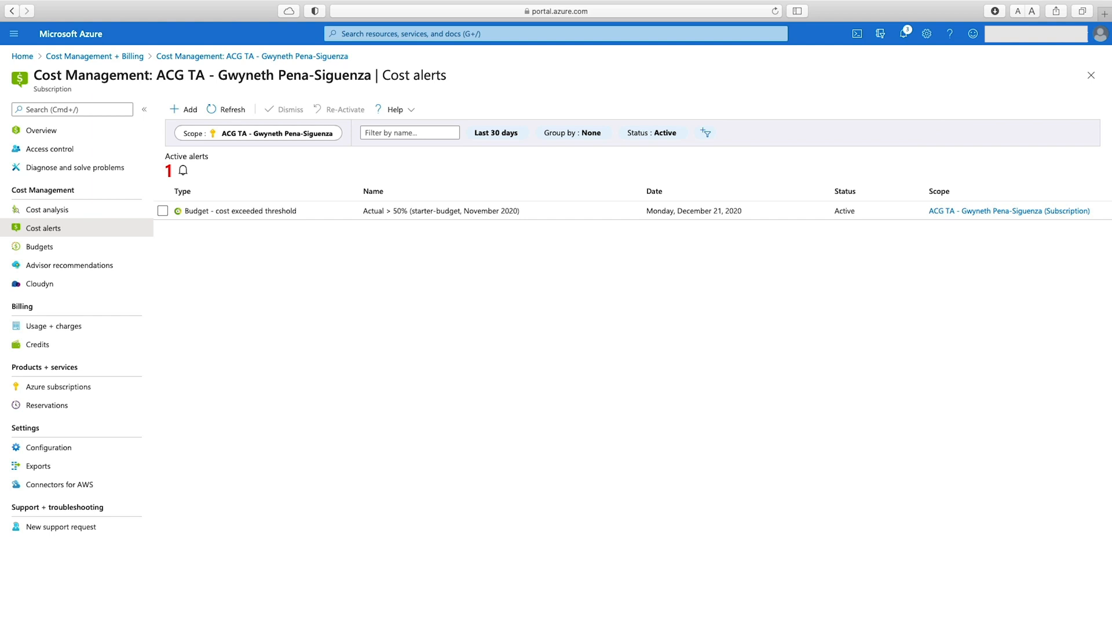
{"action": "mouse_move", "coordinate": [563, 498]}
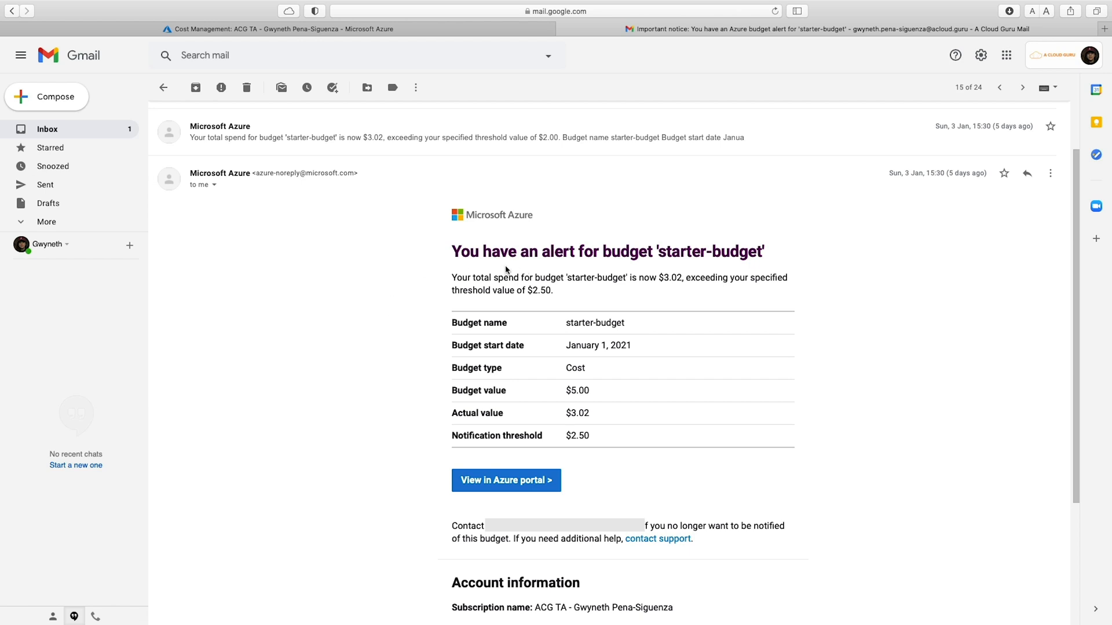
{"action": "mouse_move", "coordinate": [599, 265]}
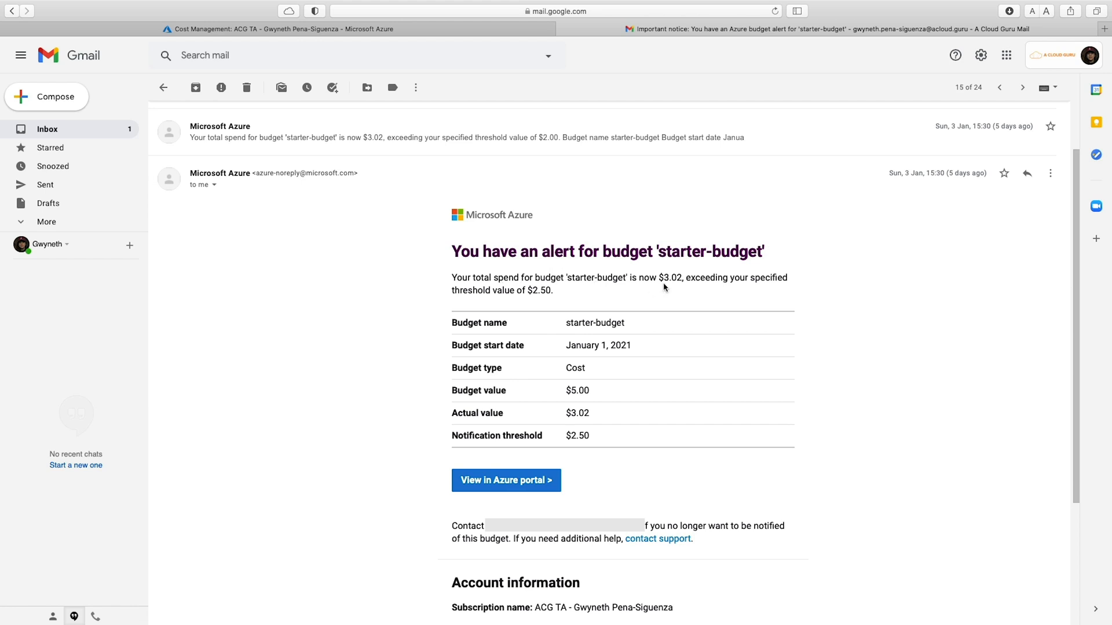
{"action": "mouse_move", "coordinate": [617, 302]}
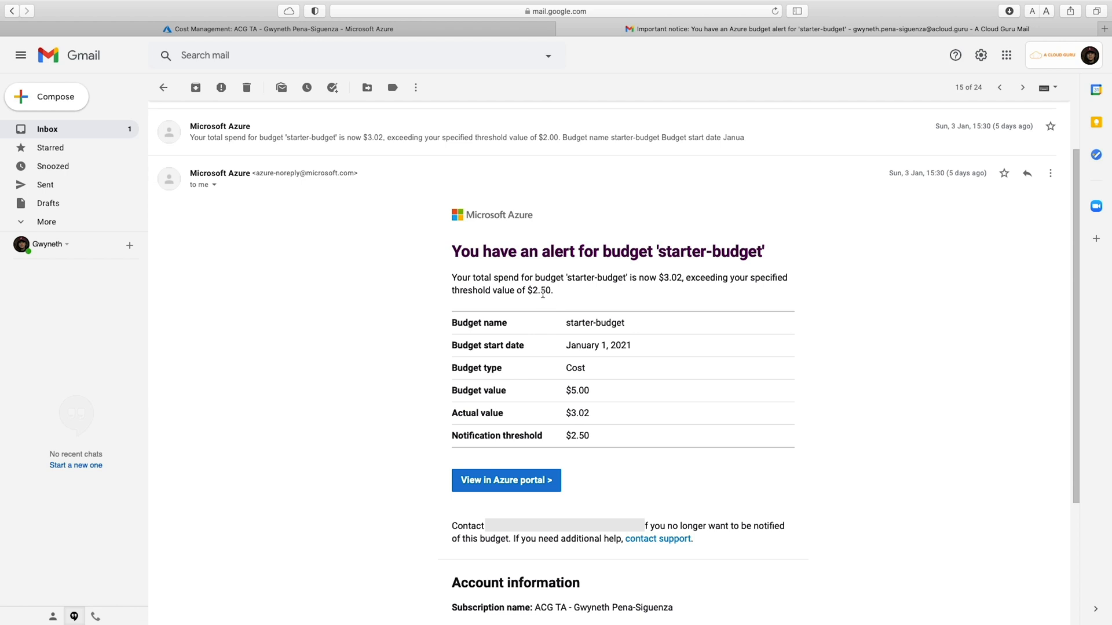
Step: Read the starter-budget alert email and follow 'View in Azure portal' to a new tab
{"action": "scroll", "scroll_direction": "down", "scroll_amount": 3}
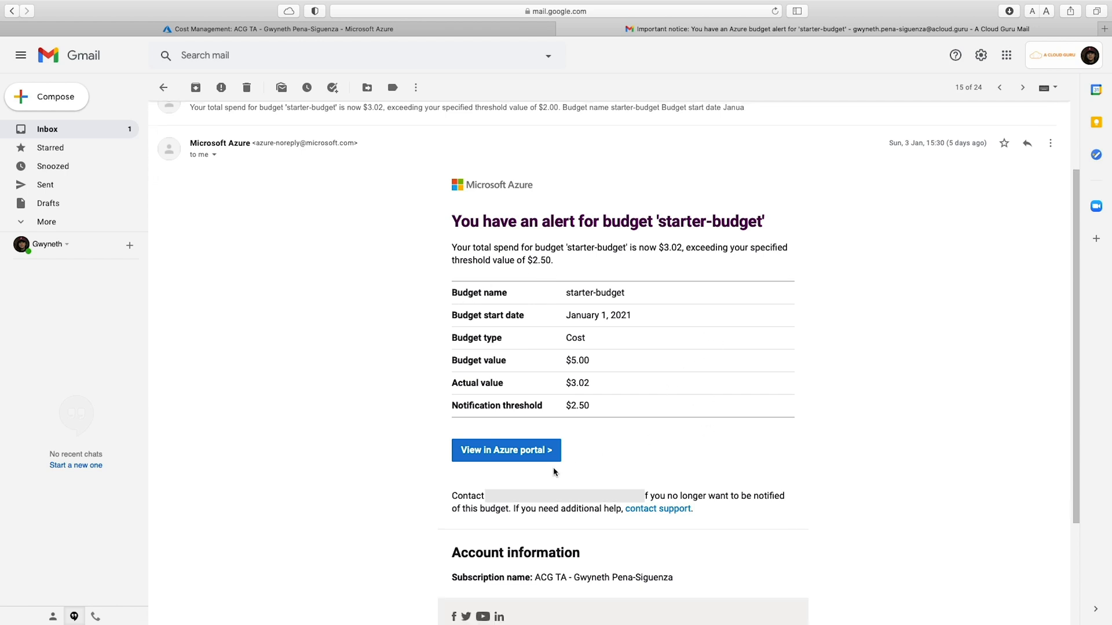
{"action": "left_click", "coordinate": [507, 450]}
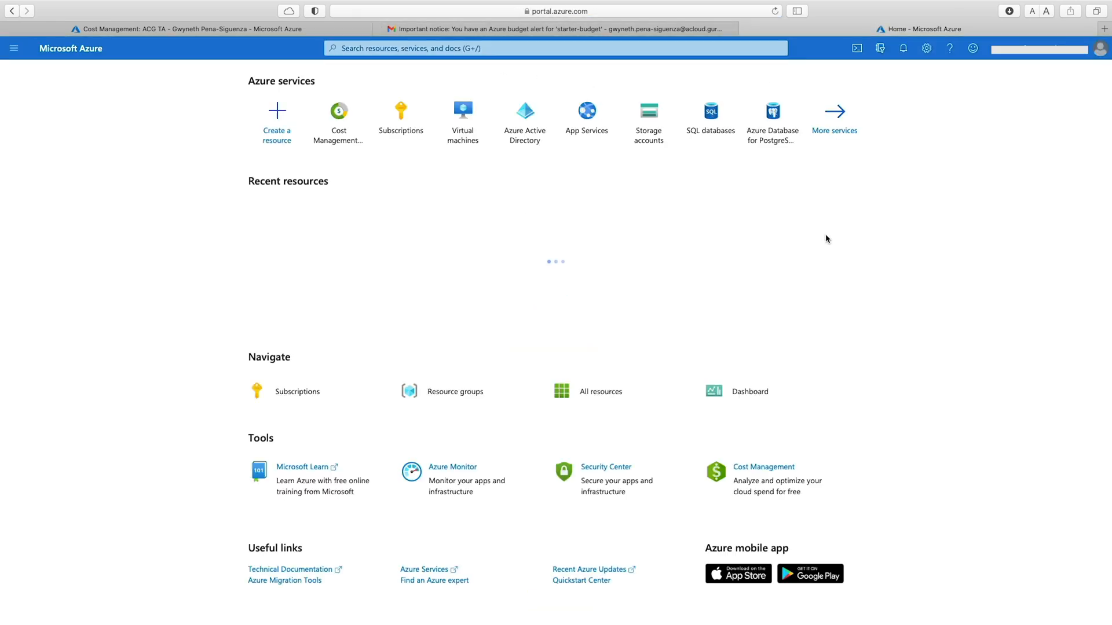